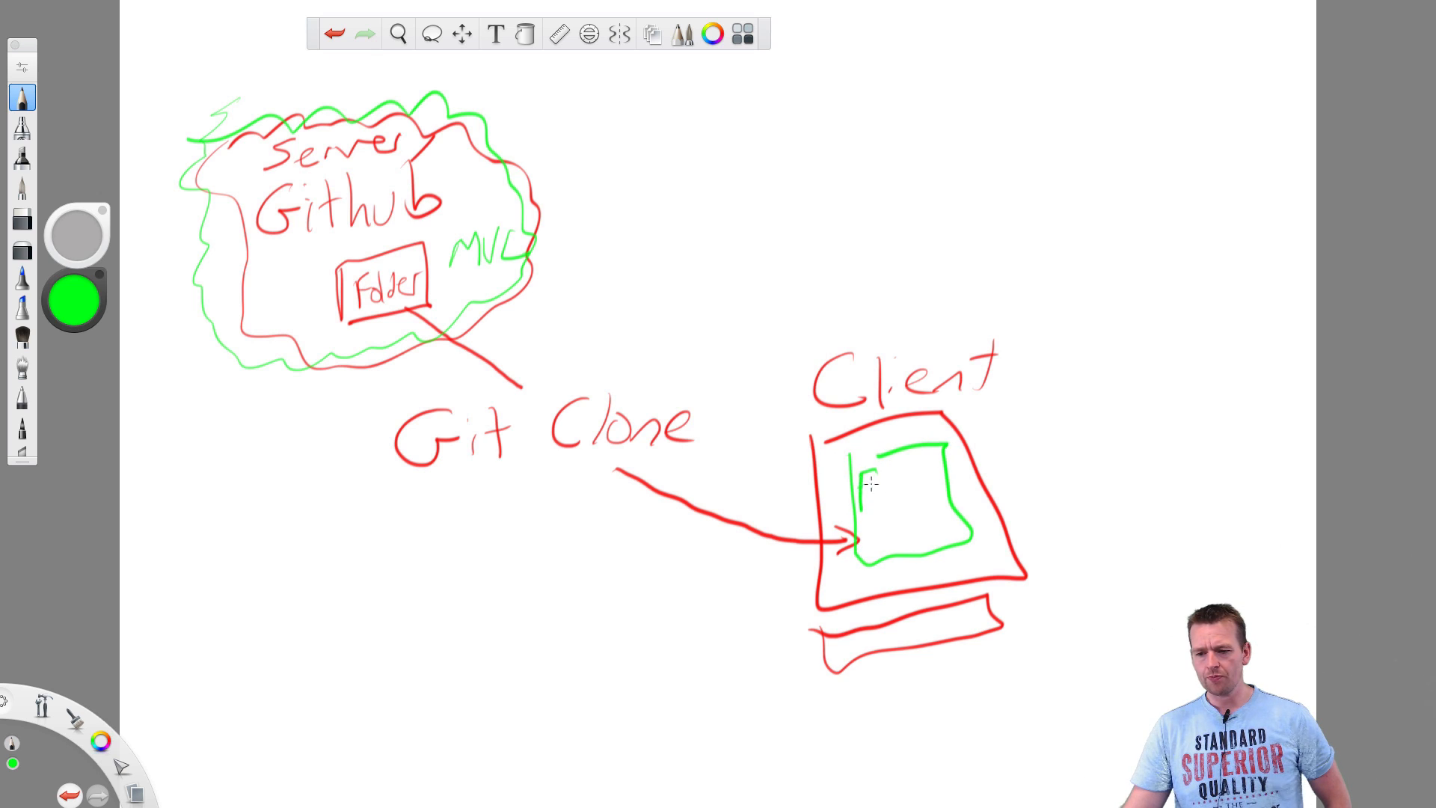
Step: Copy the MVC_Secure_2_tier repository's HTTPS clone URL from the 'Clone or download' panel
drag(861, 486, 943, 490)
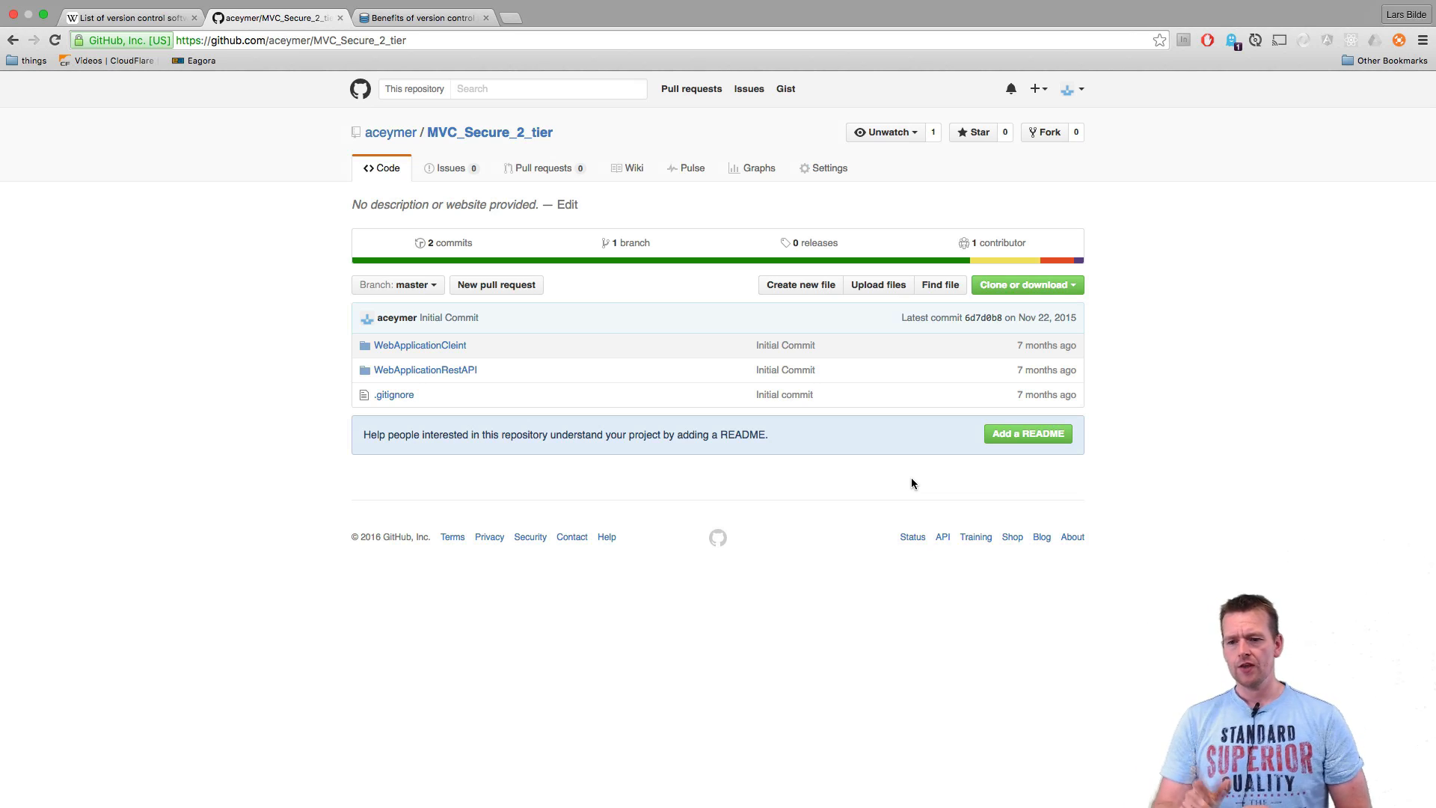
mouse_move(253, 278)
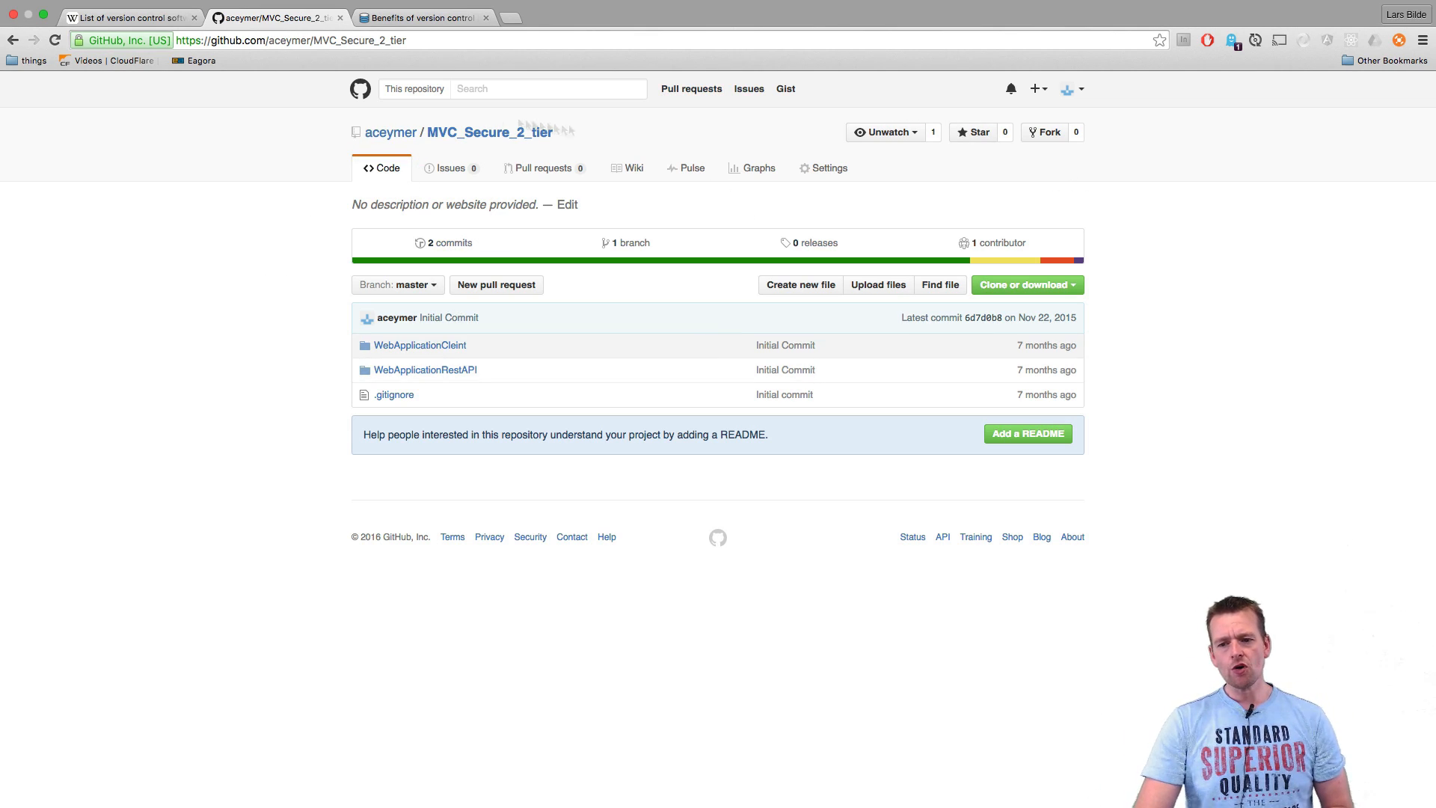
mouse_move(1249, 349)
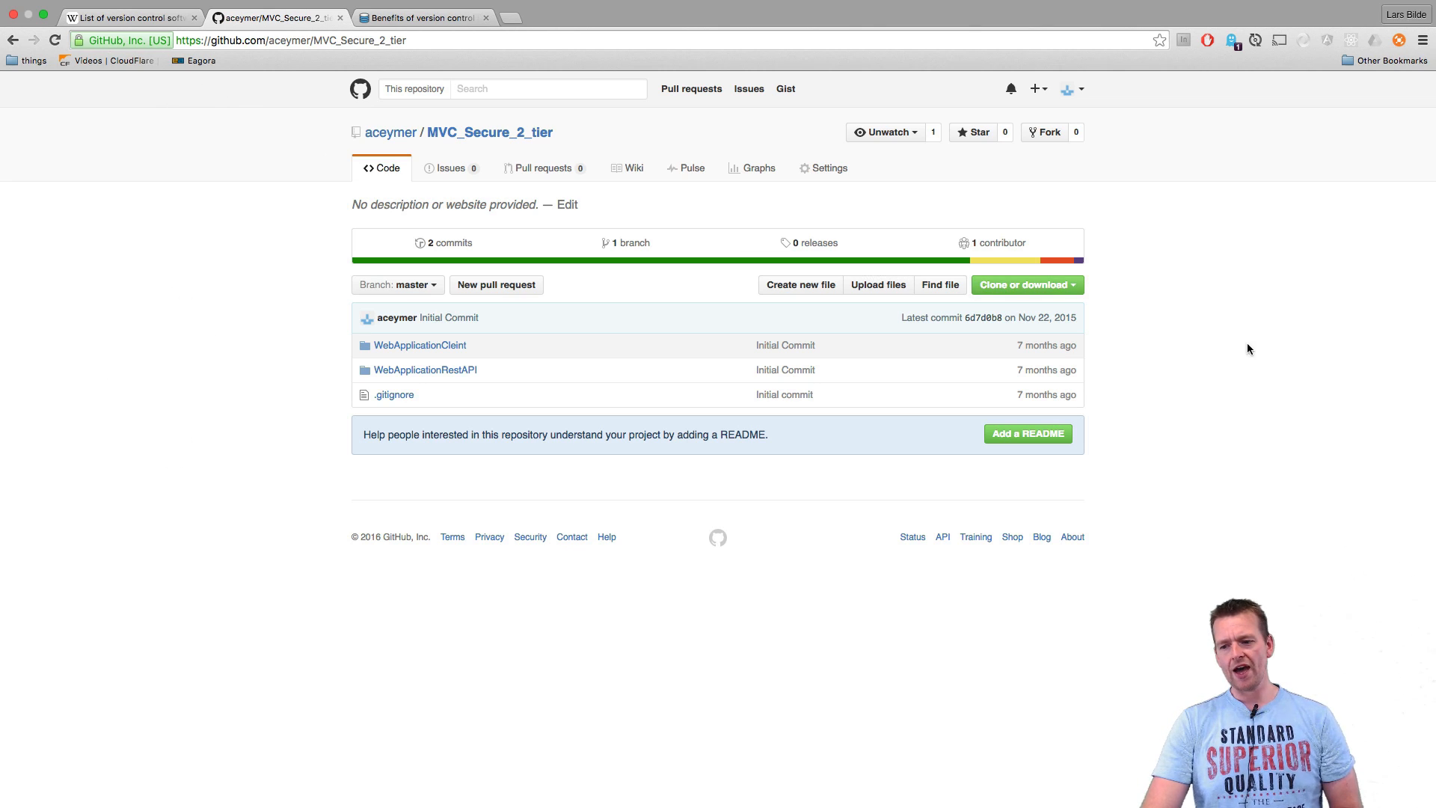
mouse_move(1245, 274)
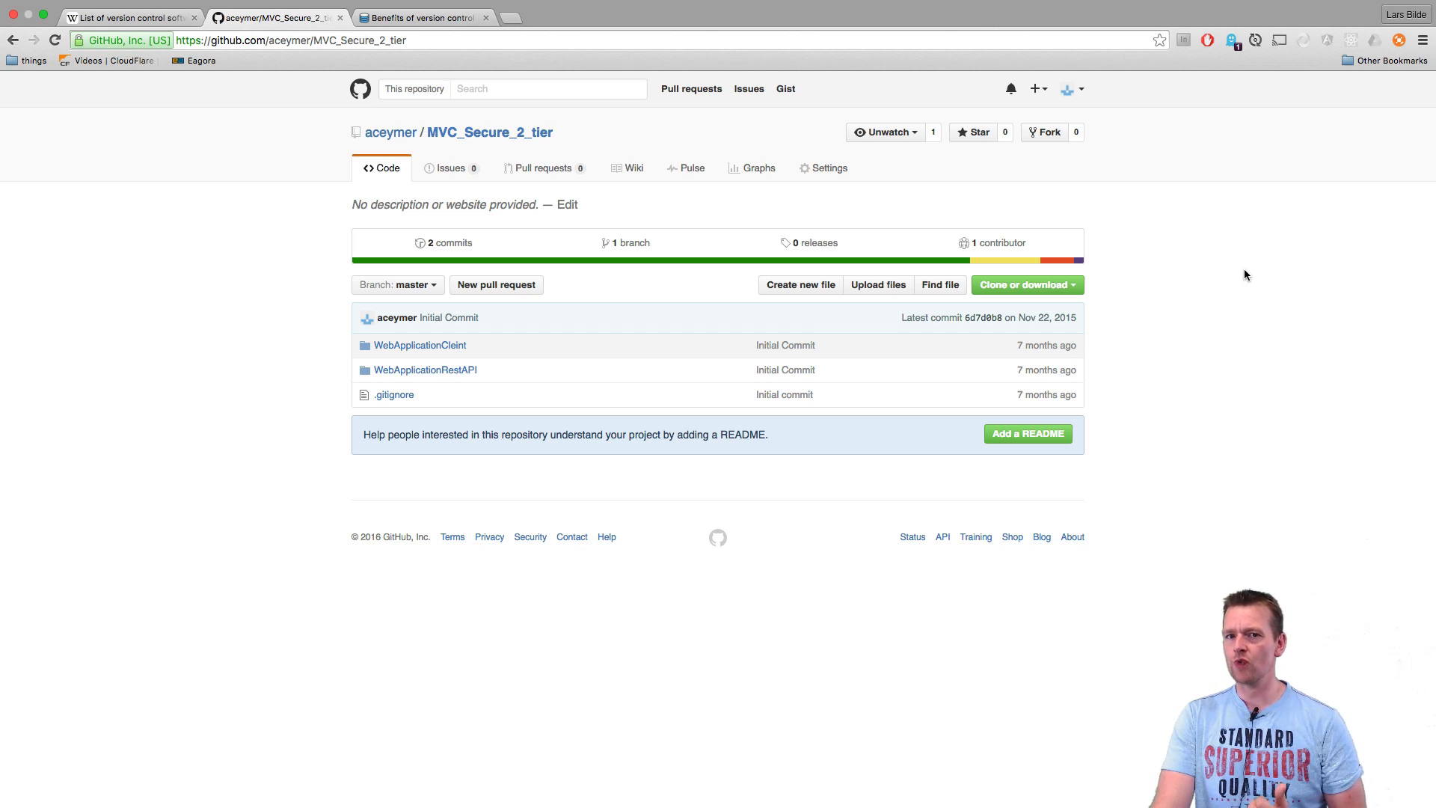
mouse_move(1027, 285)
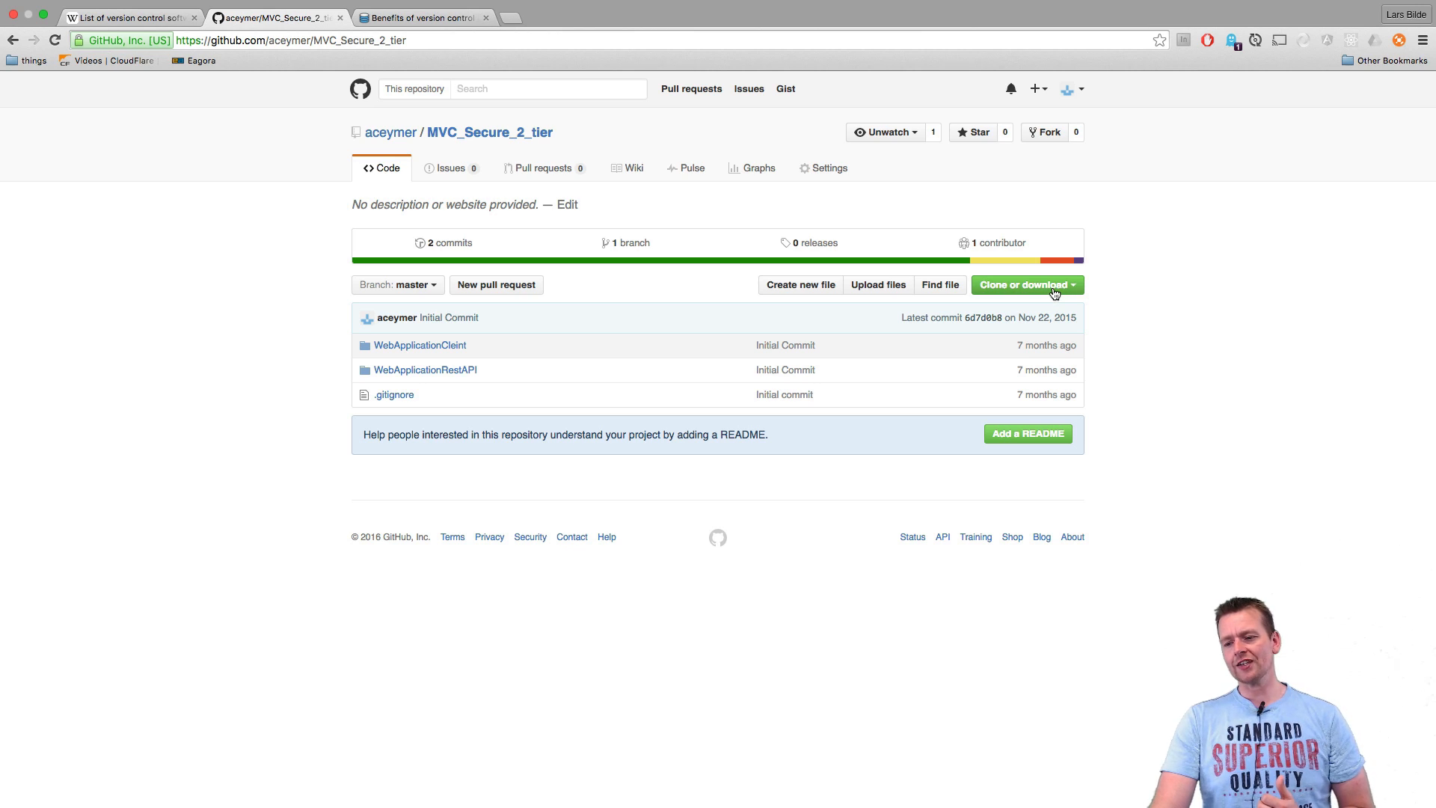
click(1022, 284)
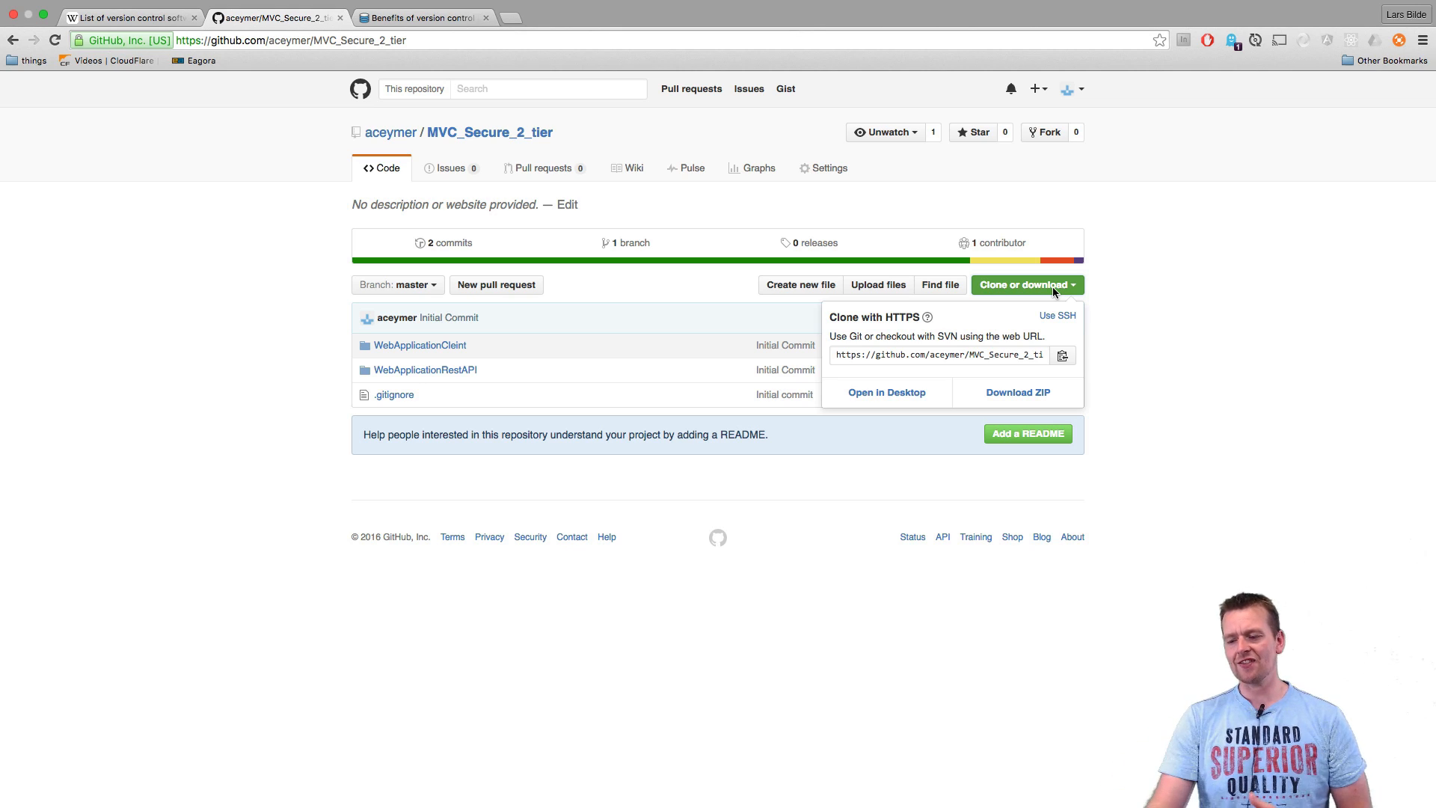
mouse_move(874, 366)
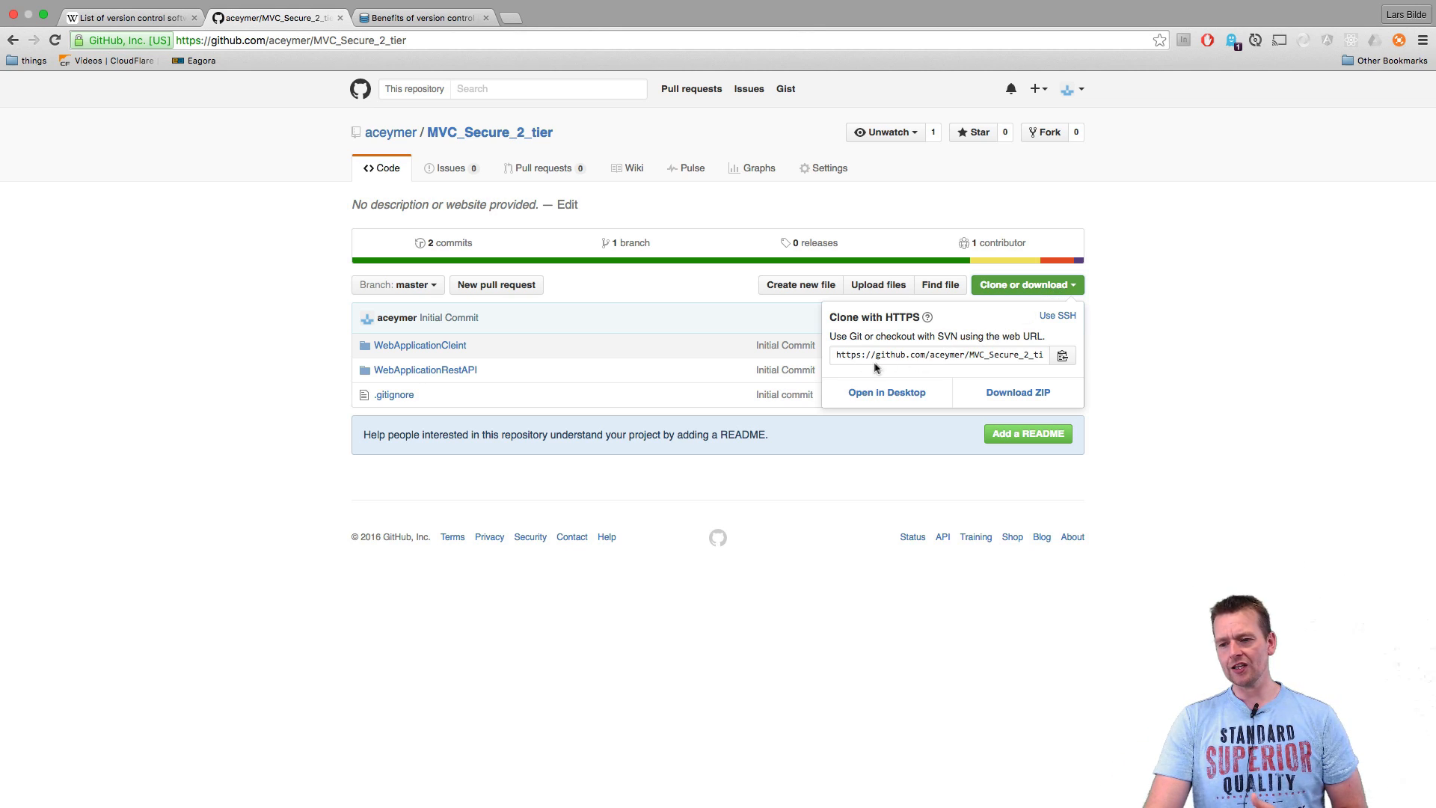
click(1062, 355)
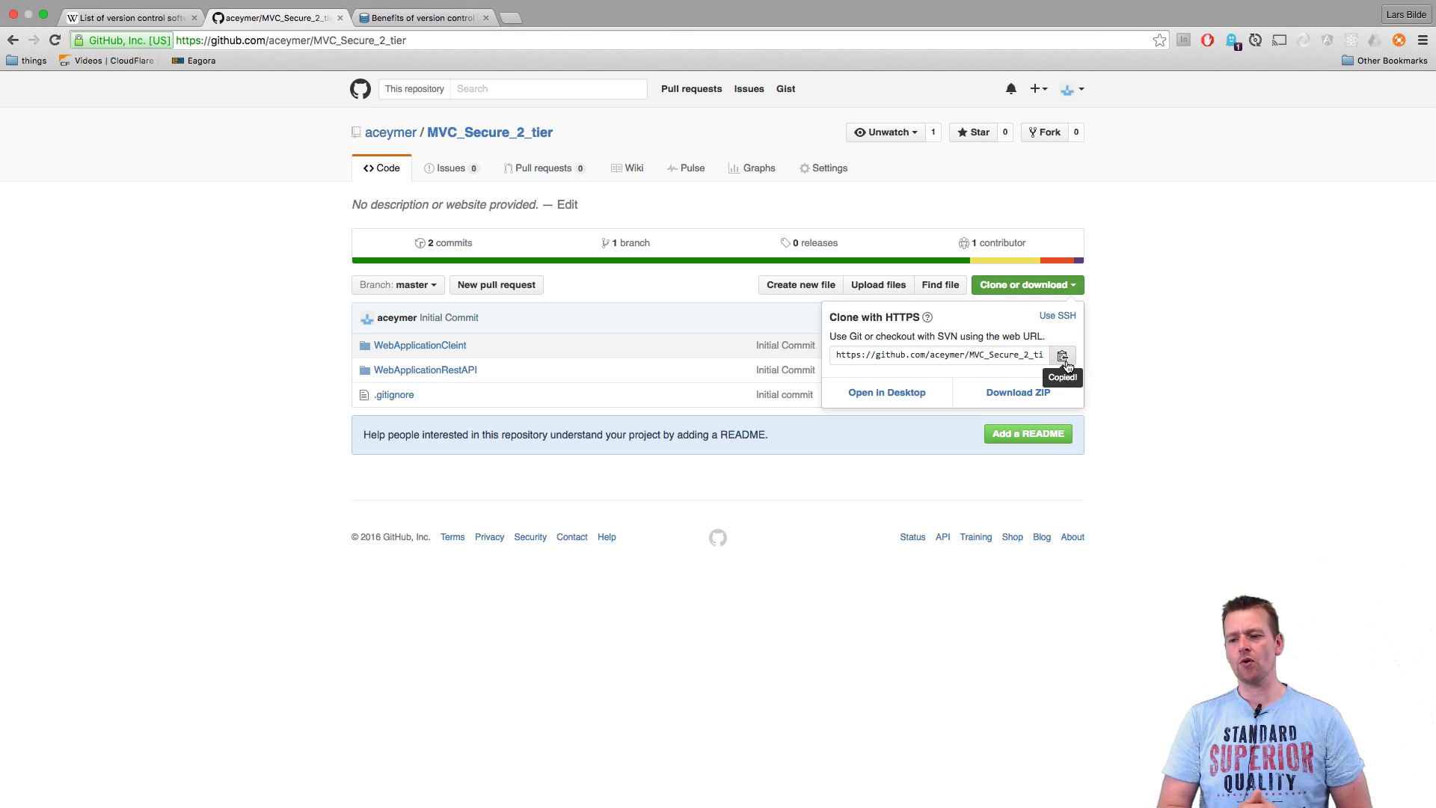
click(939, 354)
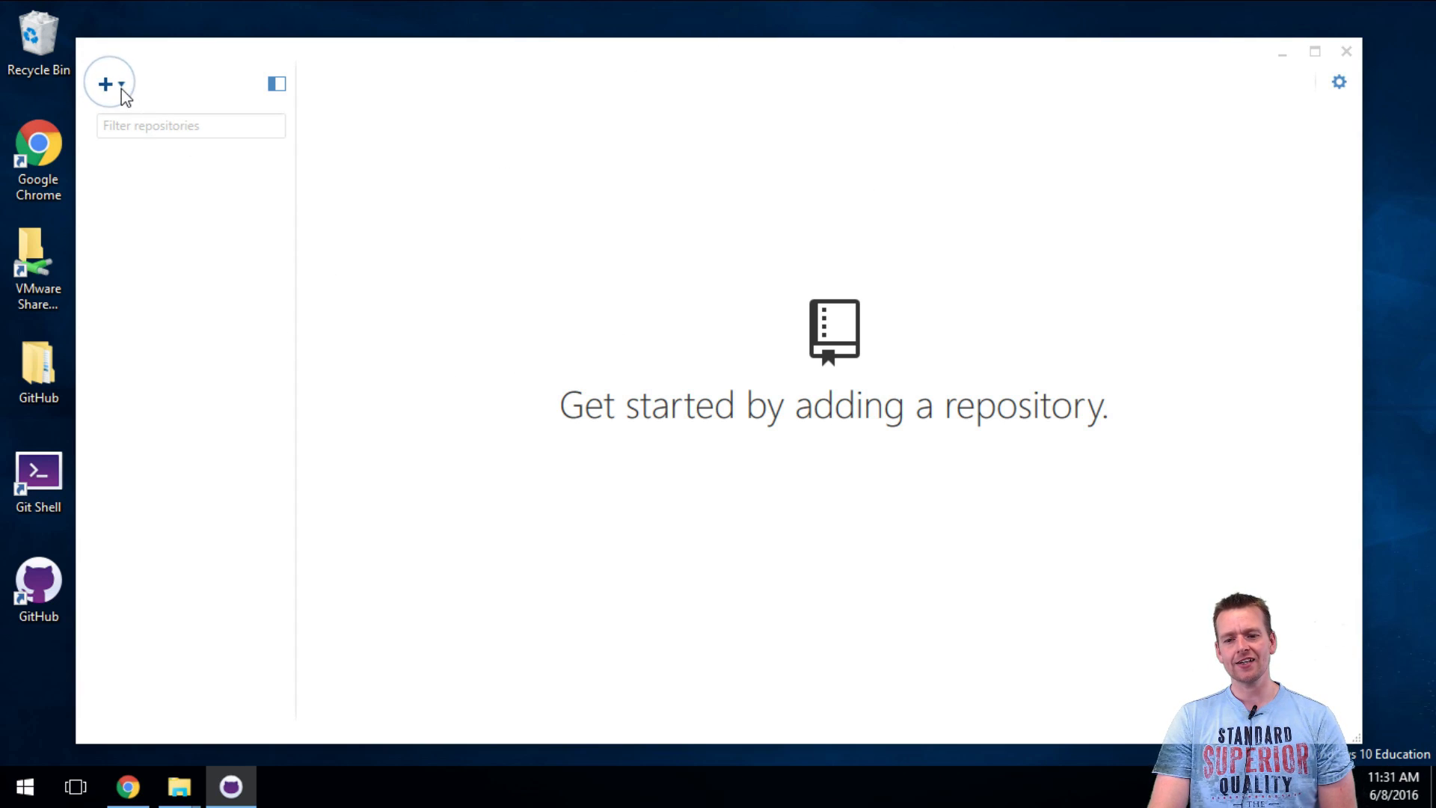
Step: Try GitHub Desktop's add-repository Clone option, which reports not being logged in
click(107, 83)
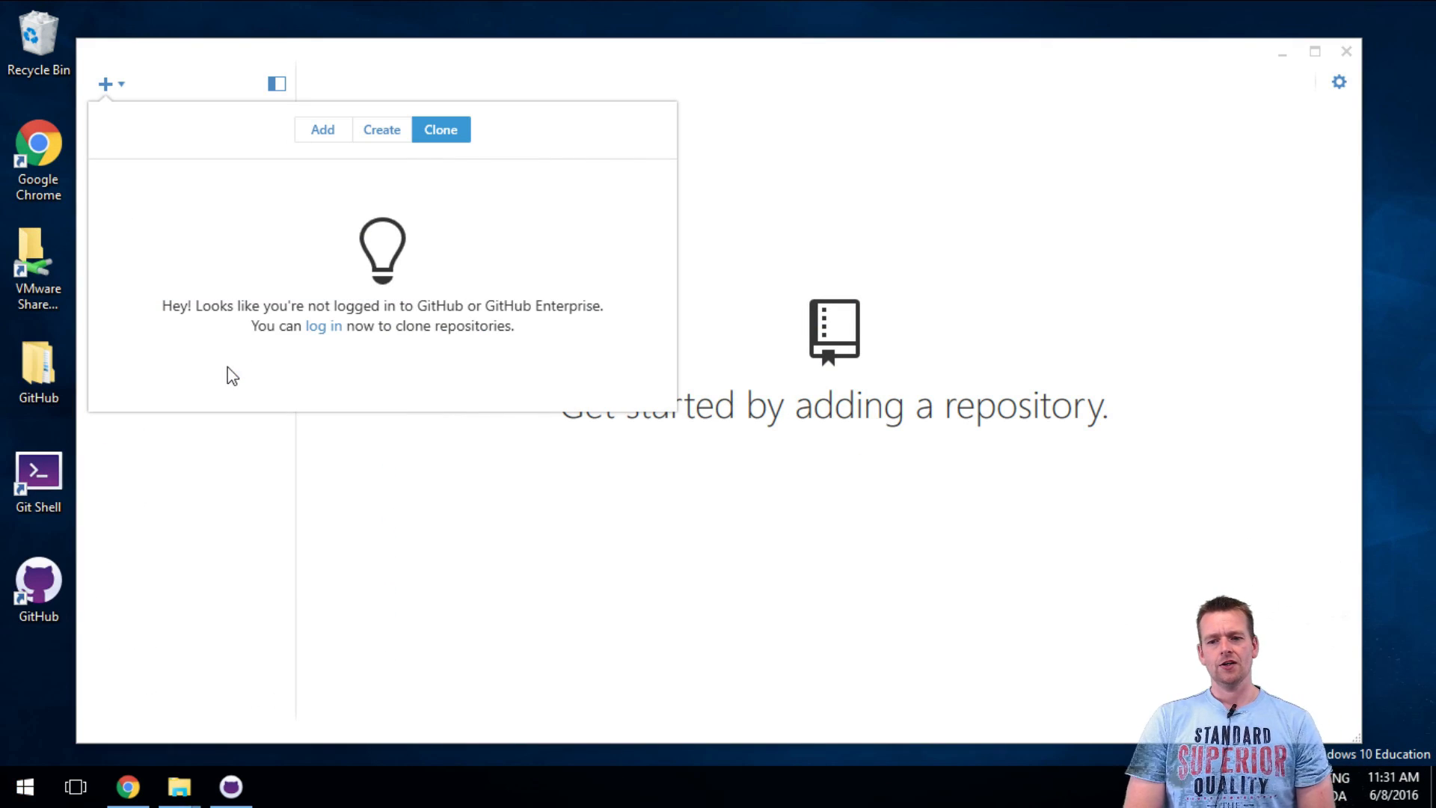
click(38, 472)
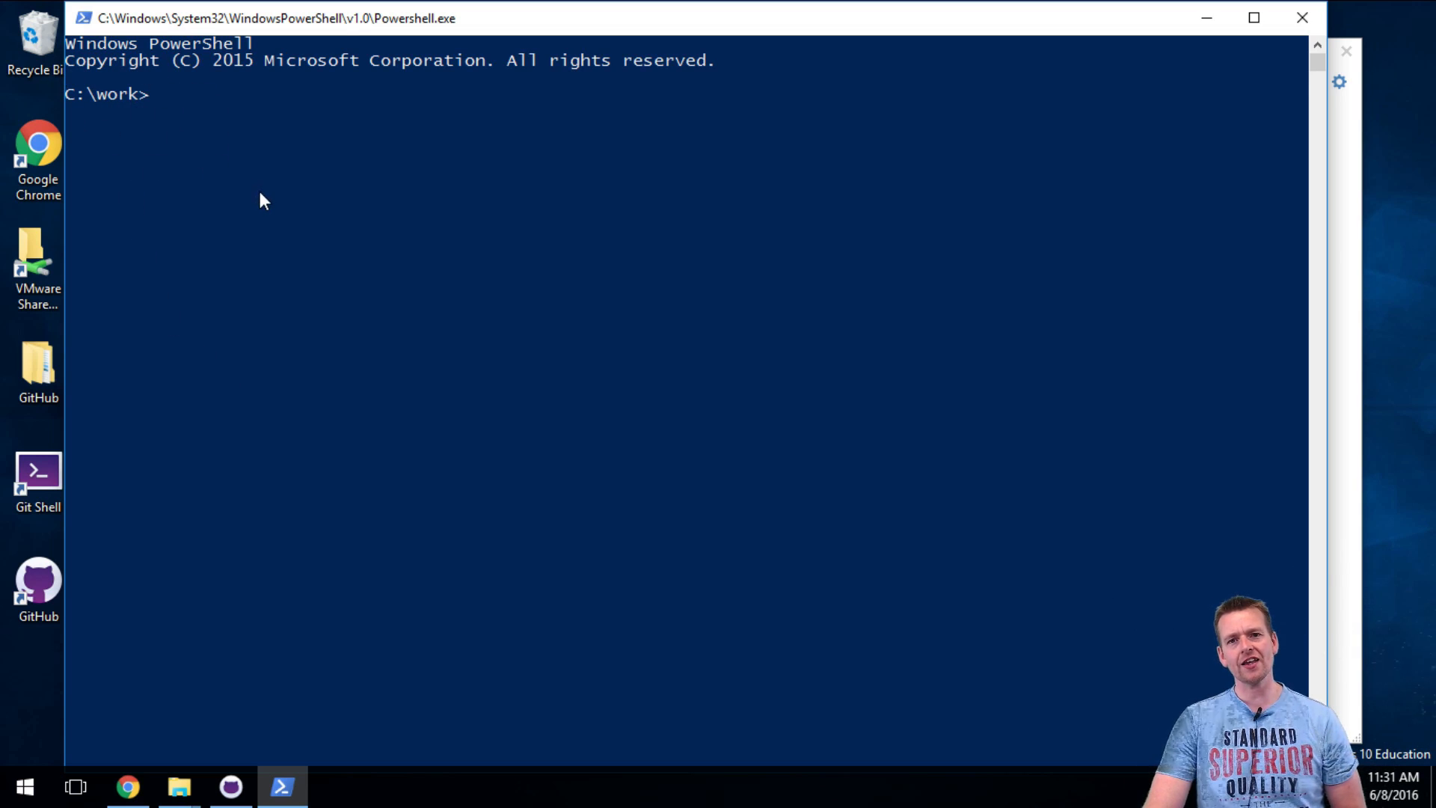
Step: Move to C:\ with cd /, return to C:\work, and type git clone
text(cd)
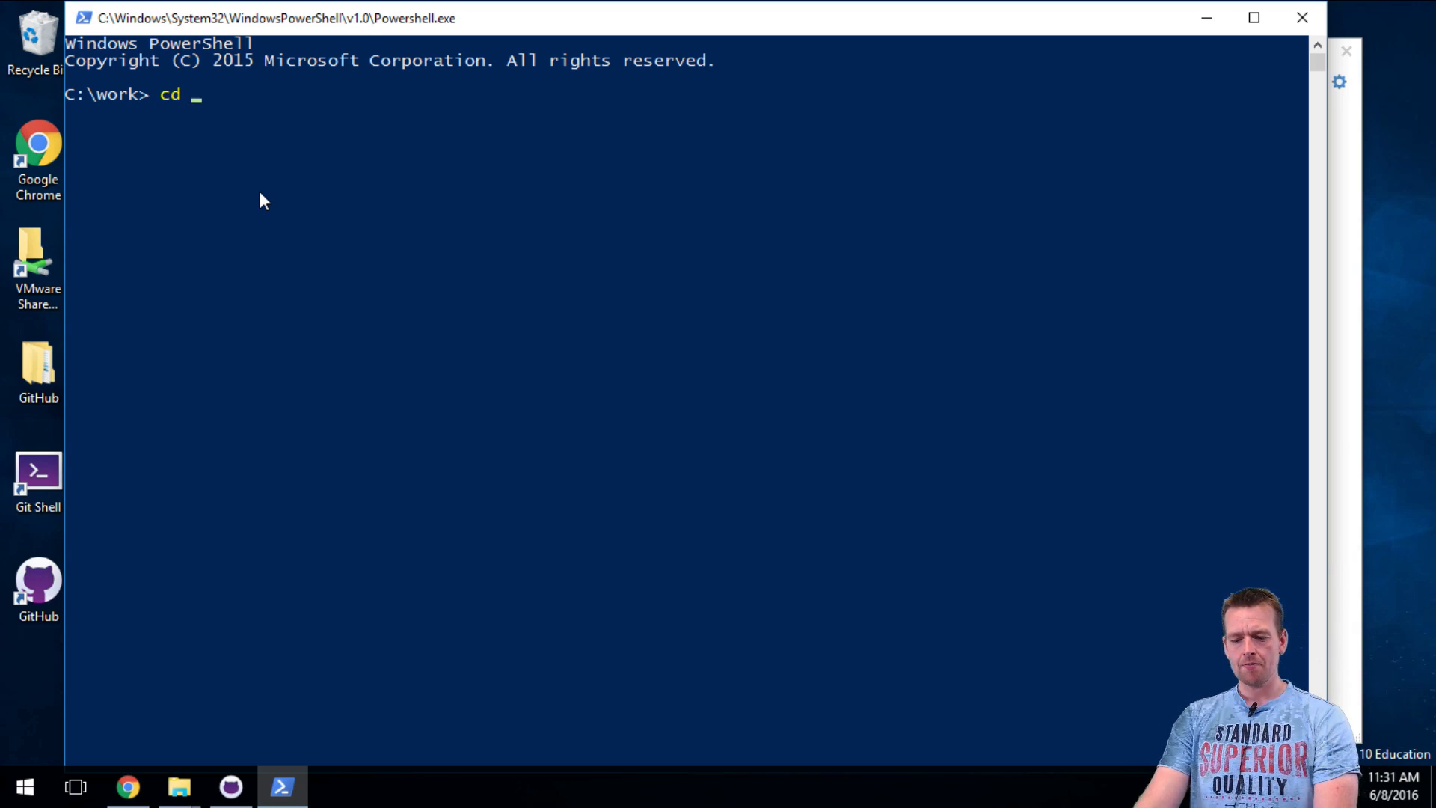
text(/)
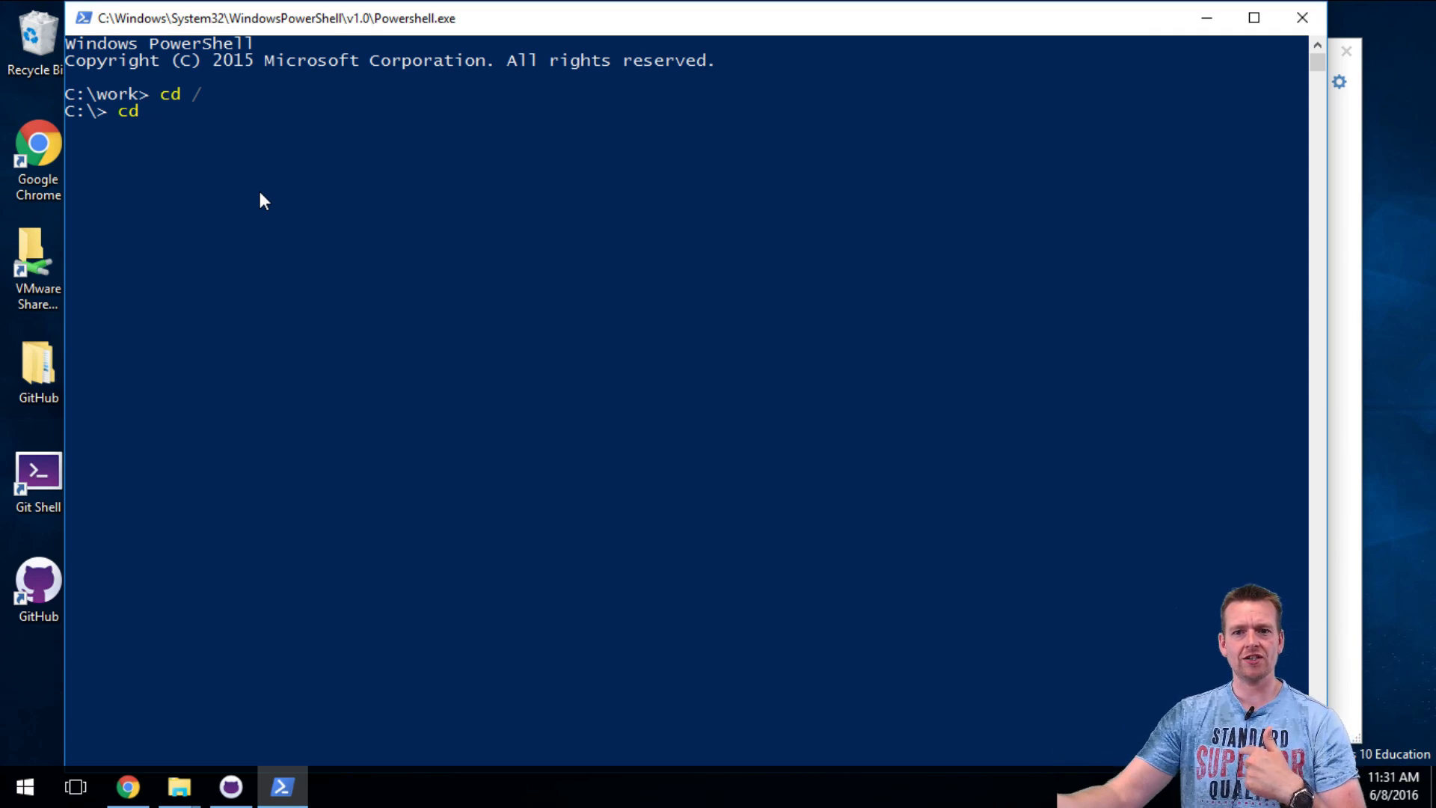
text(wor)
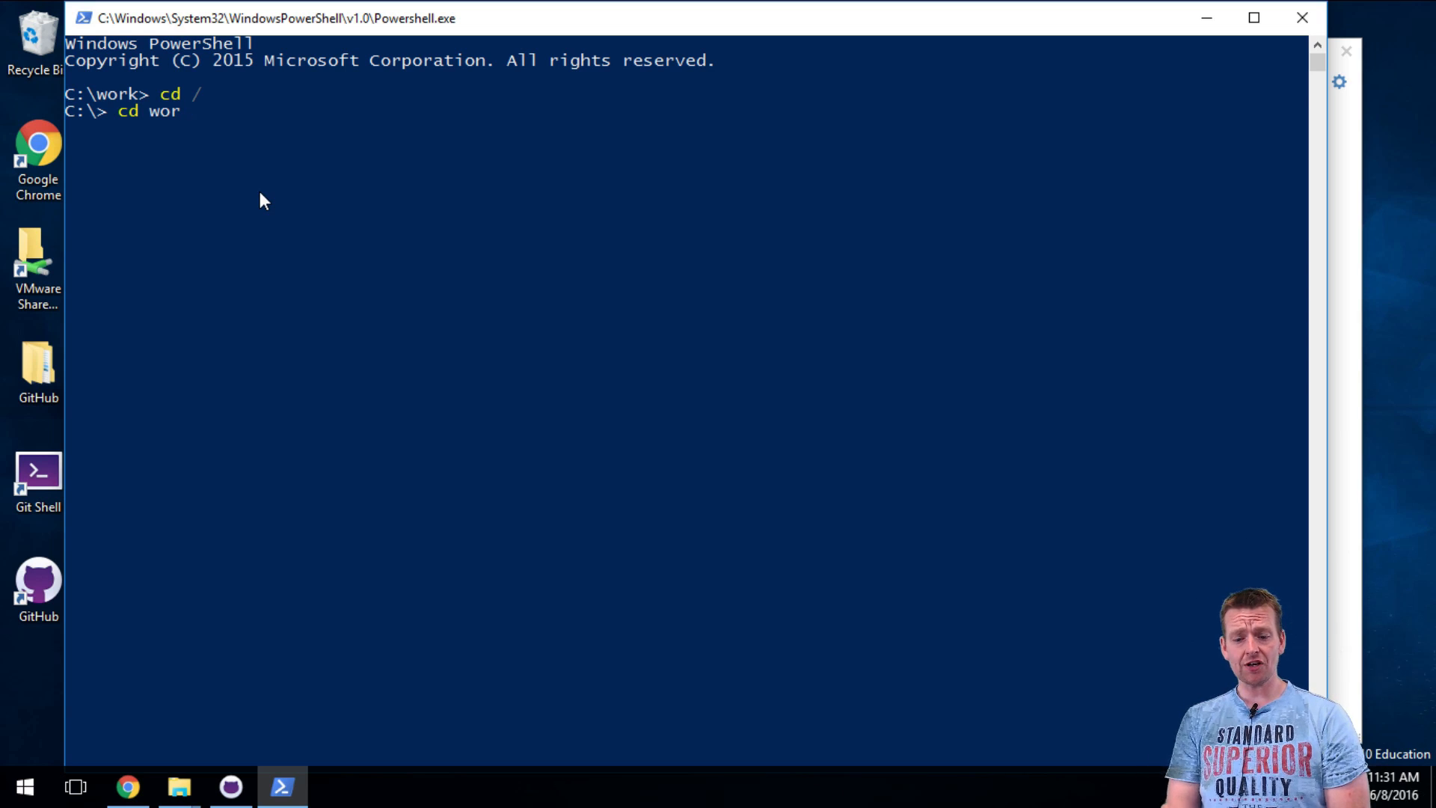
text(.\work\)
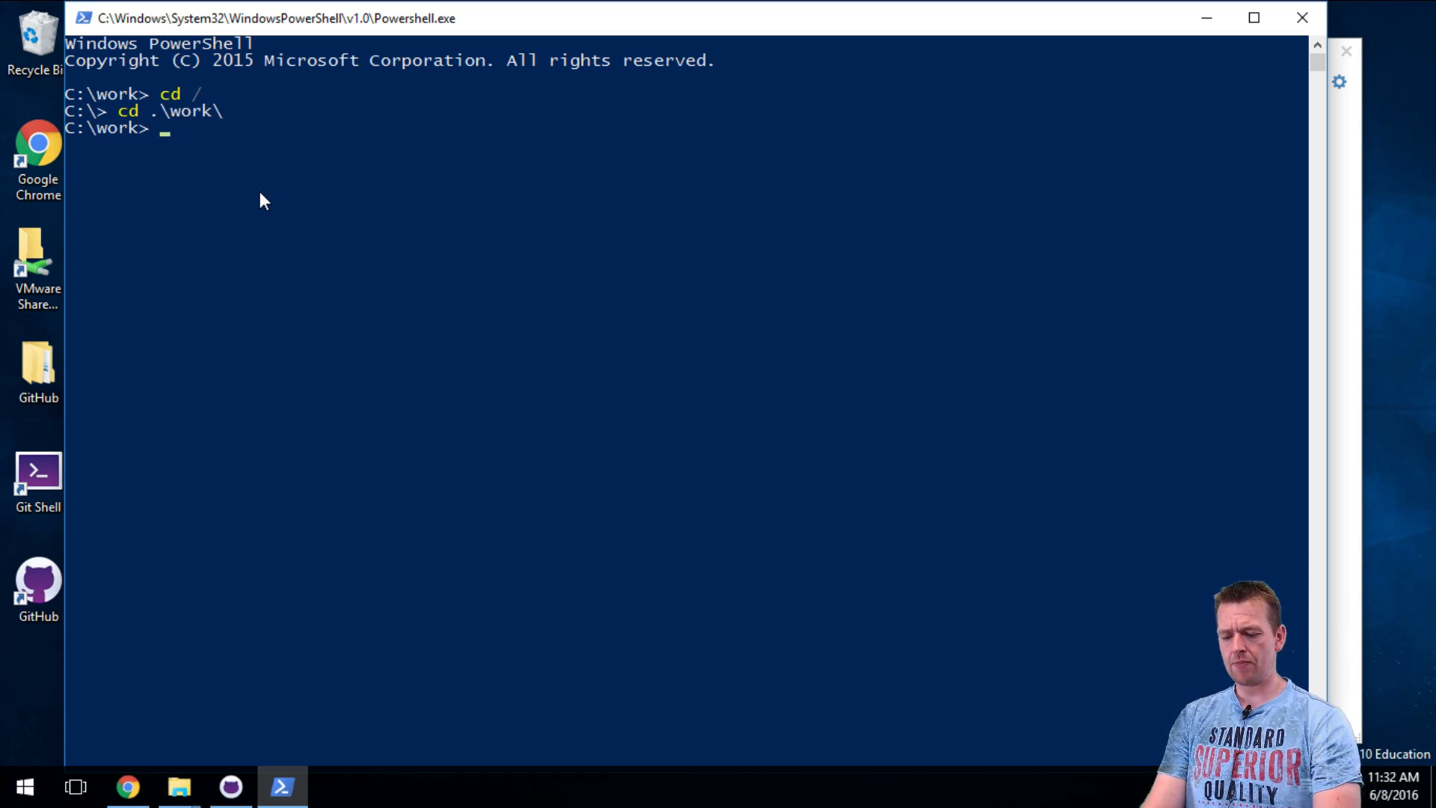
text(git)
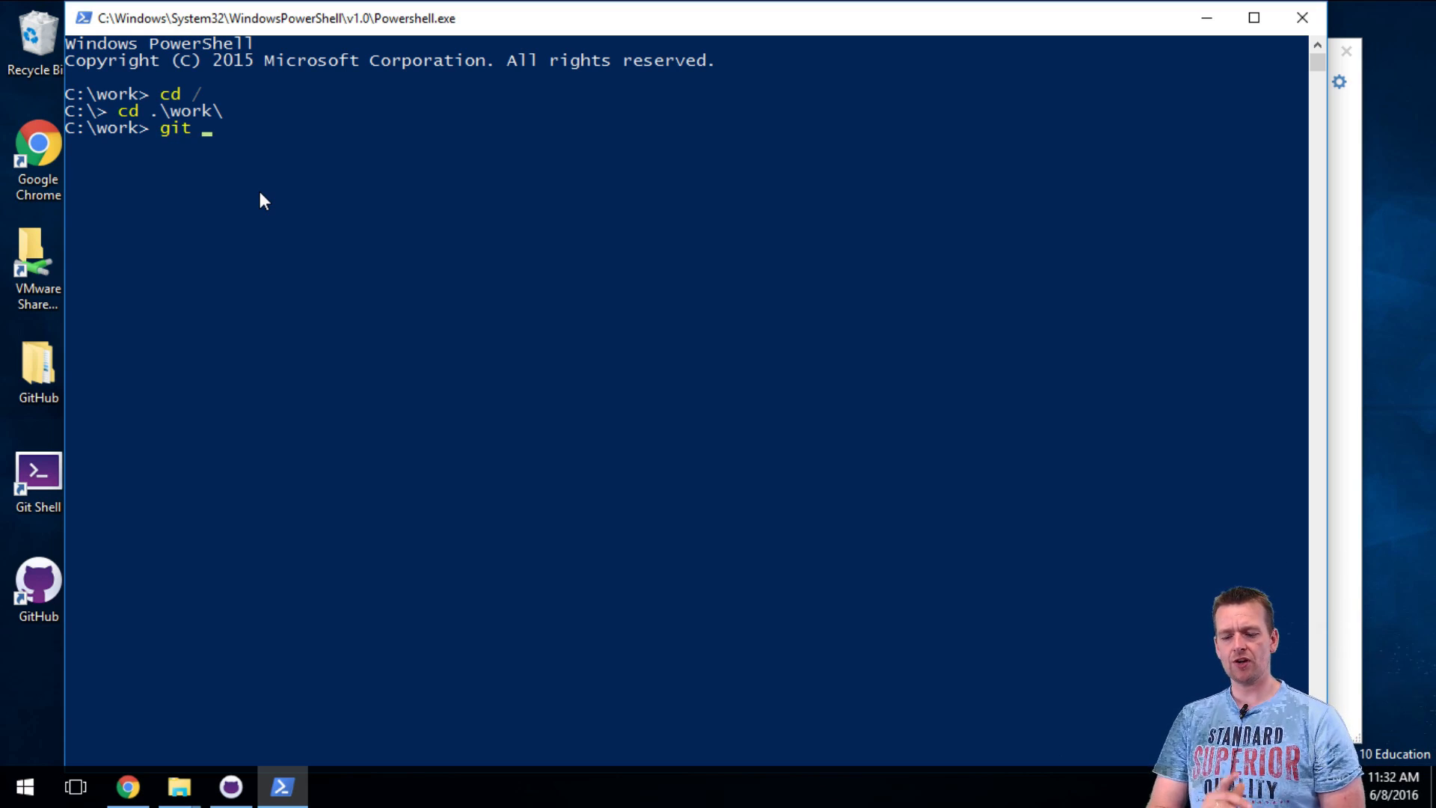
text(clone)
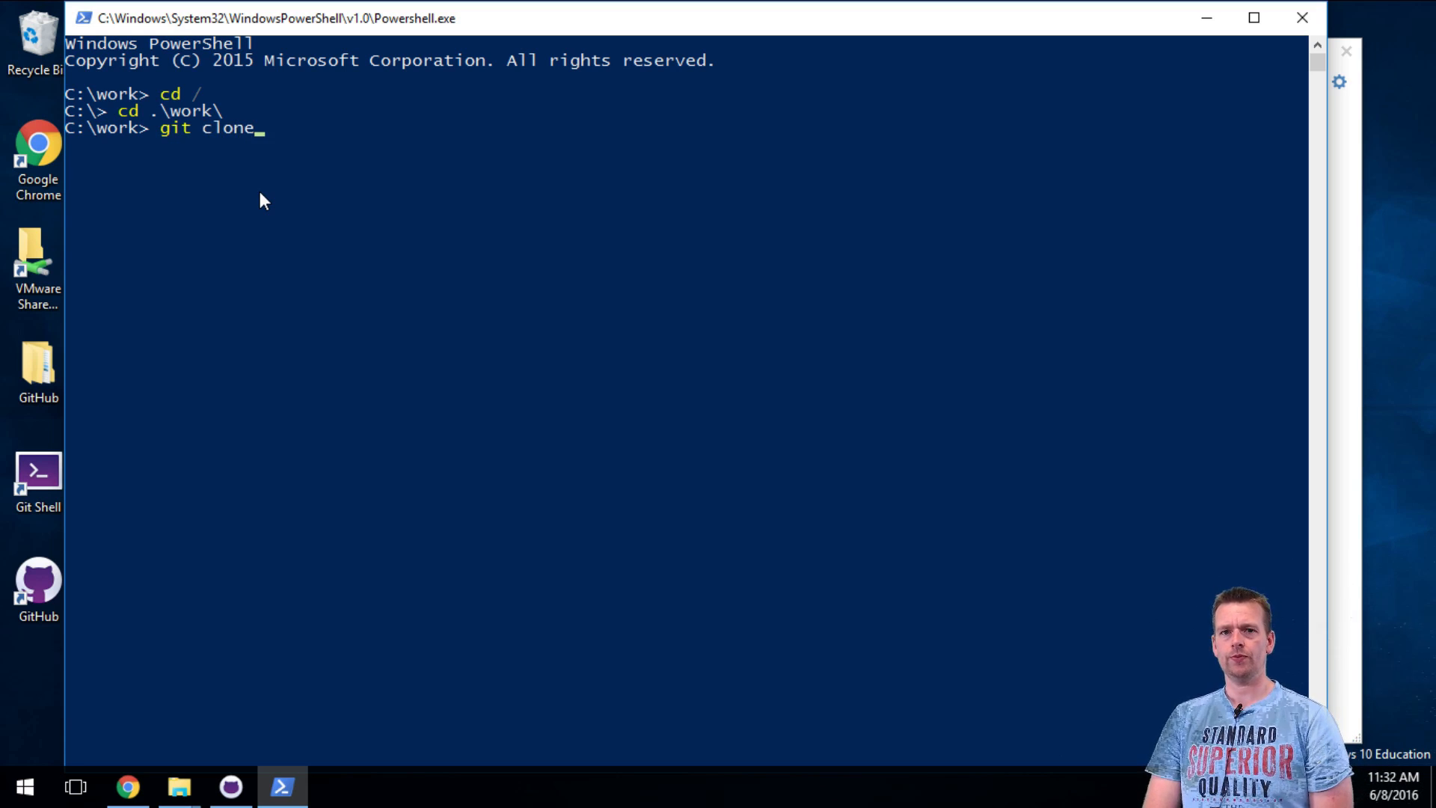
Step: Run the address-less git clone to see git's help, then retype git clone
key(backspace)
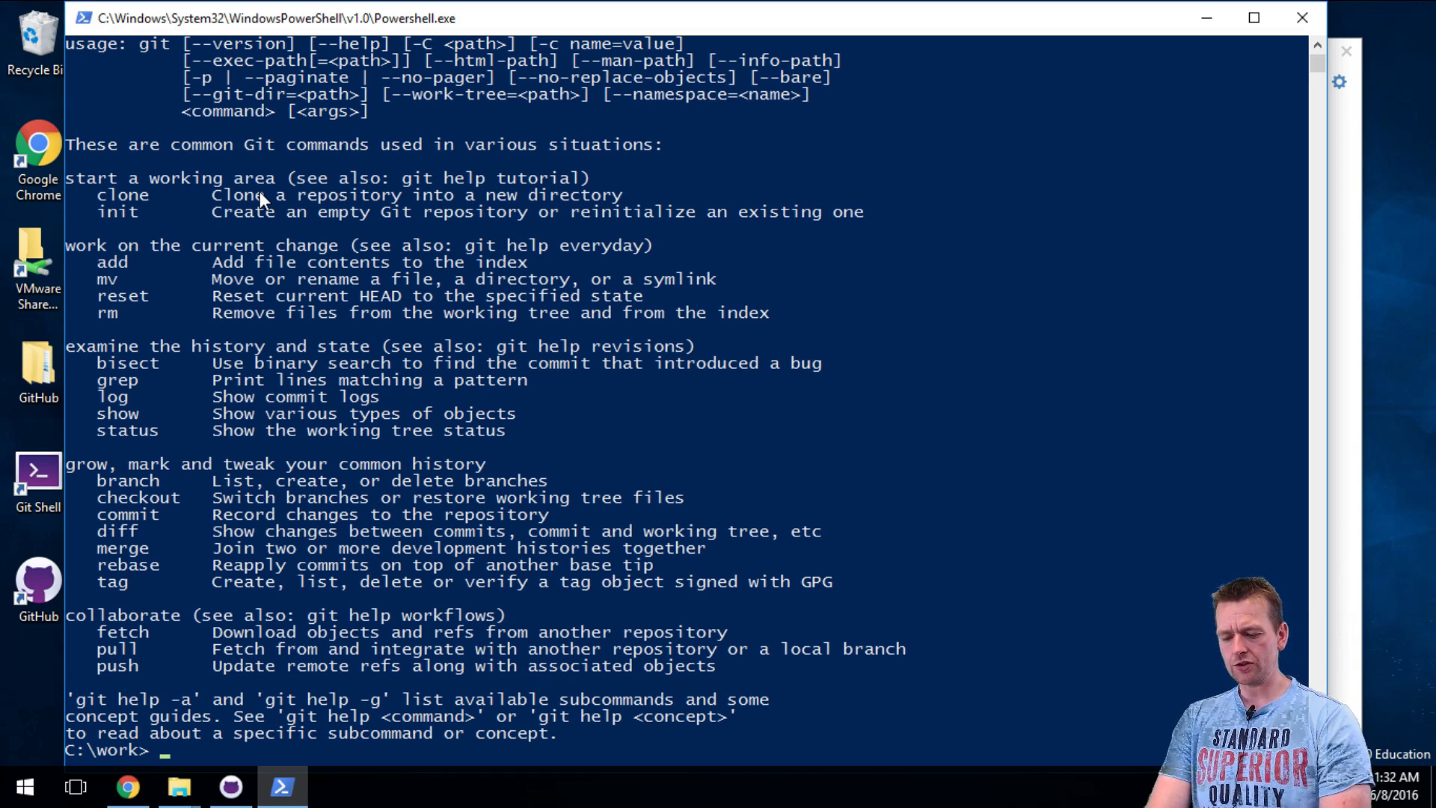
text(git clone)
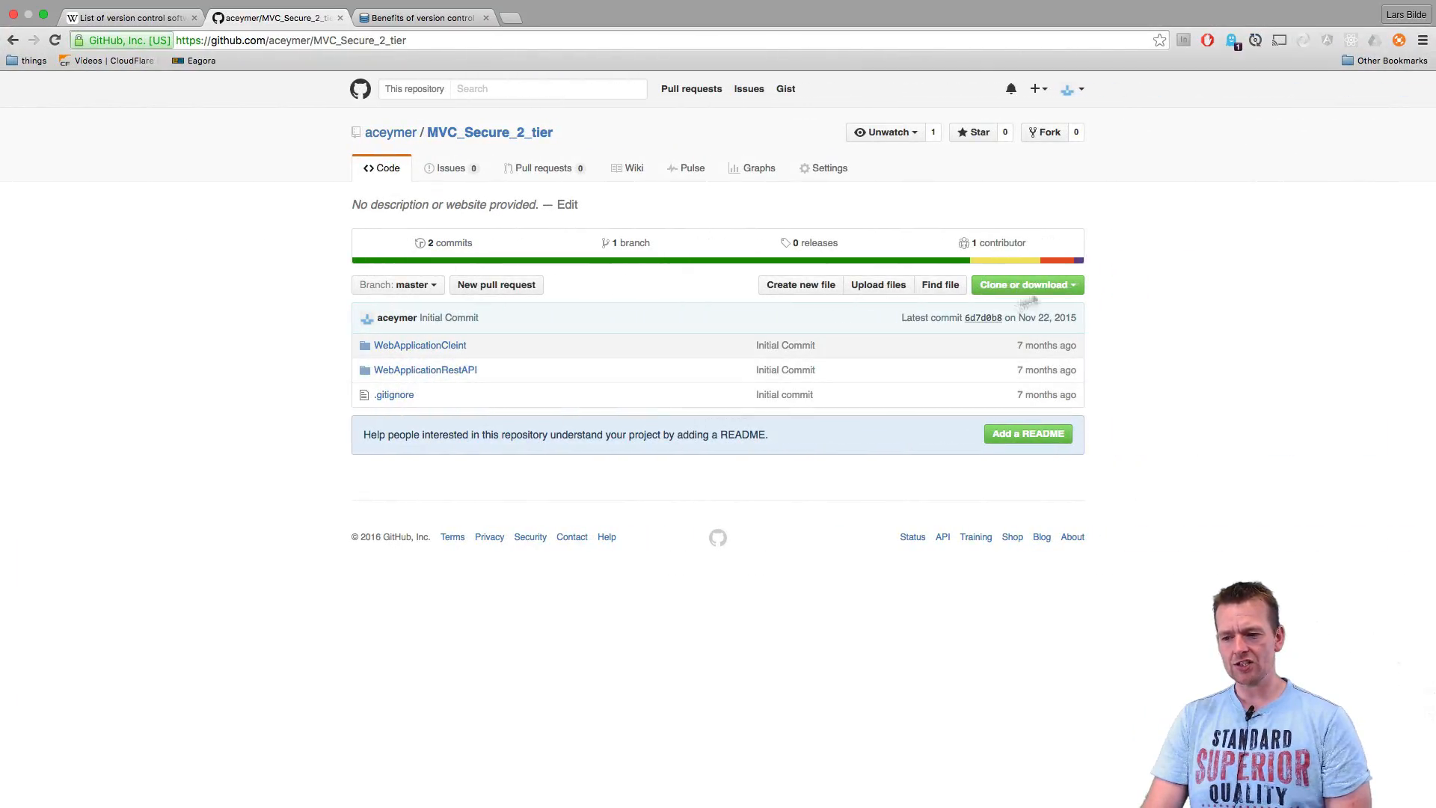
click(1020, 285)
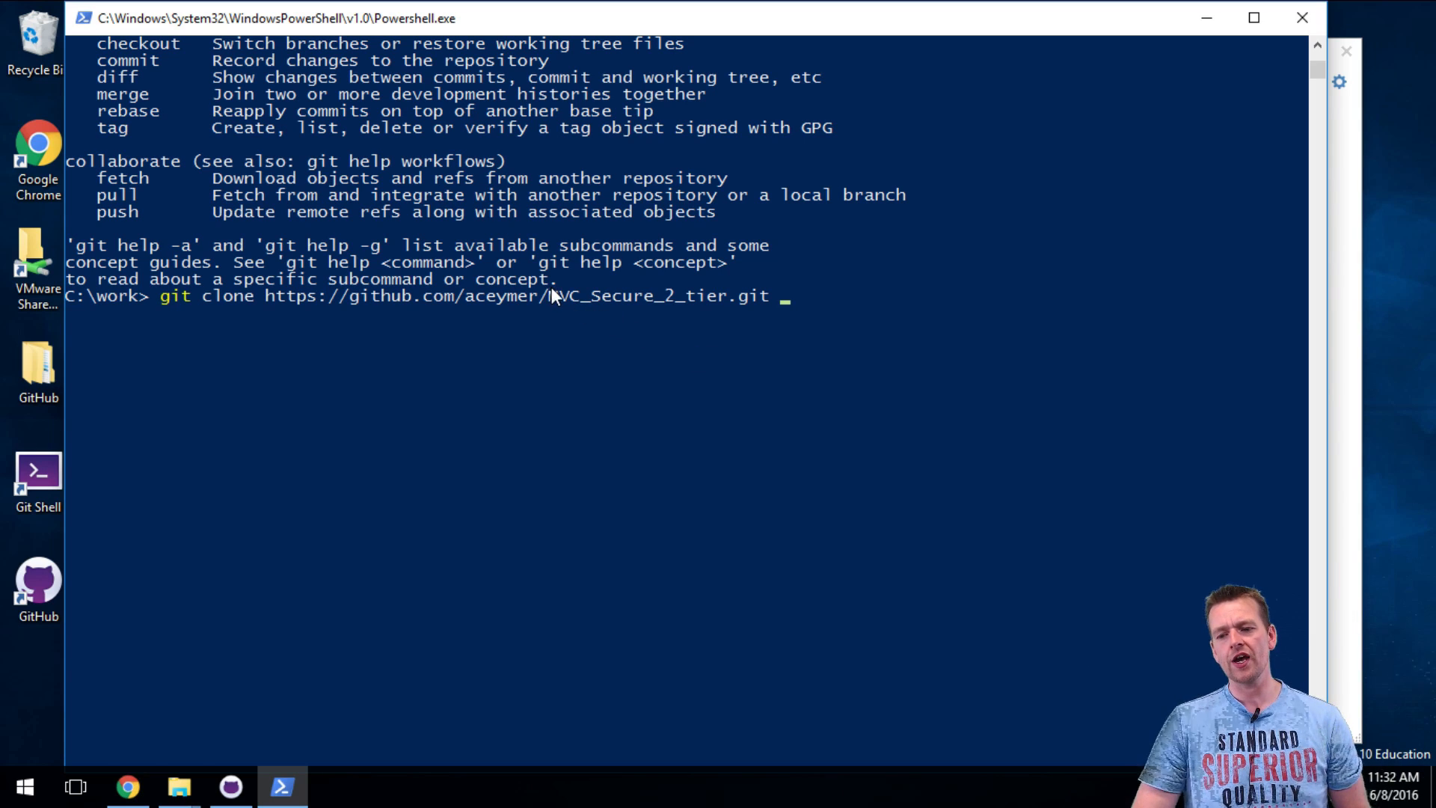
mouse_move(674, 307)
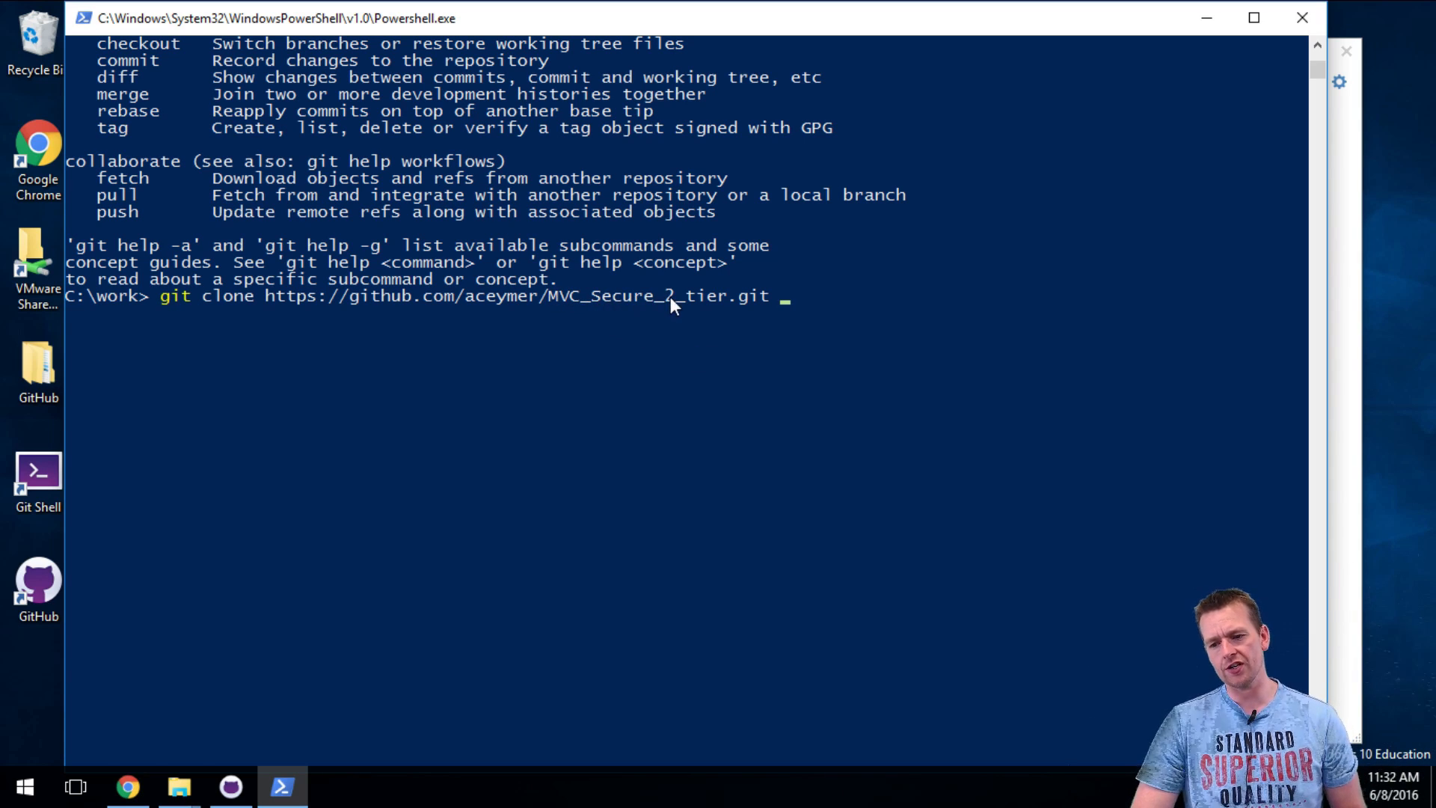
mouse_move(723, 306)
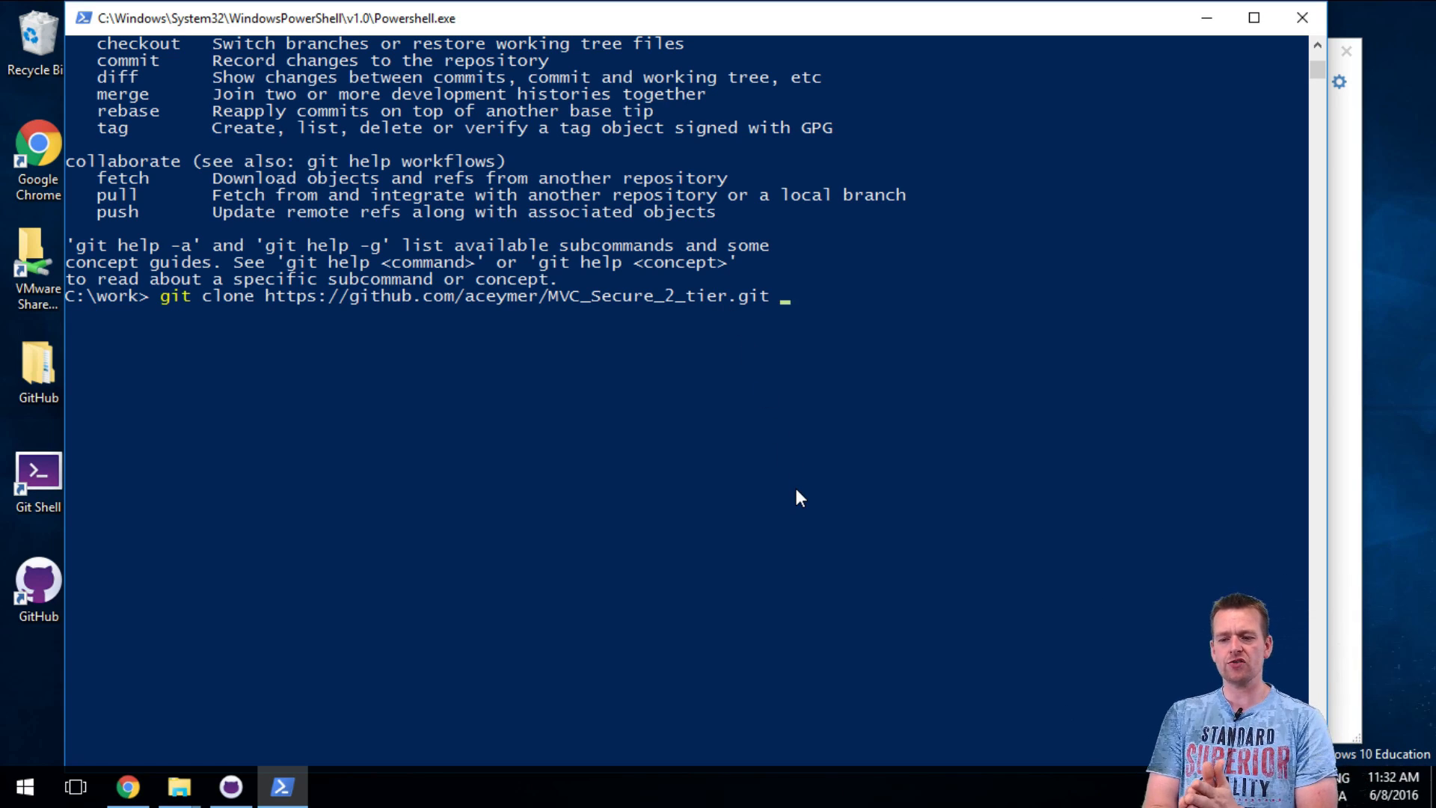
Step: Run git clone with the MVC_Secure_2_tier URL and target folder MVC_Secure
text(M)
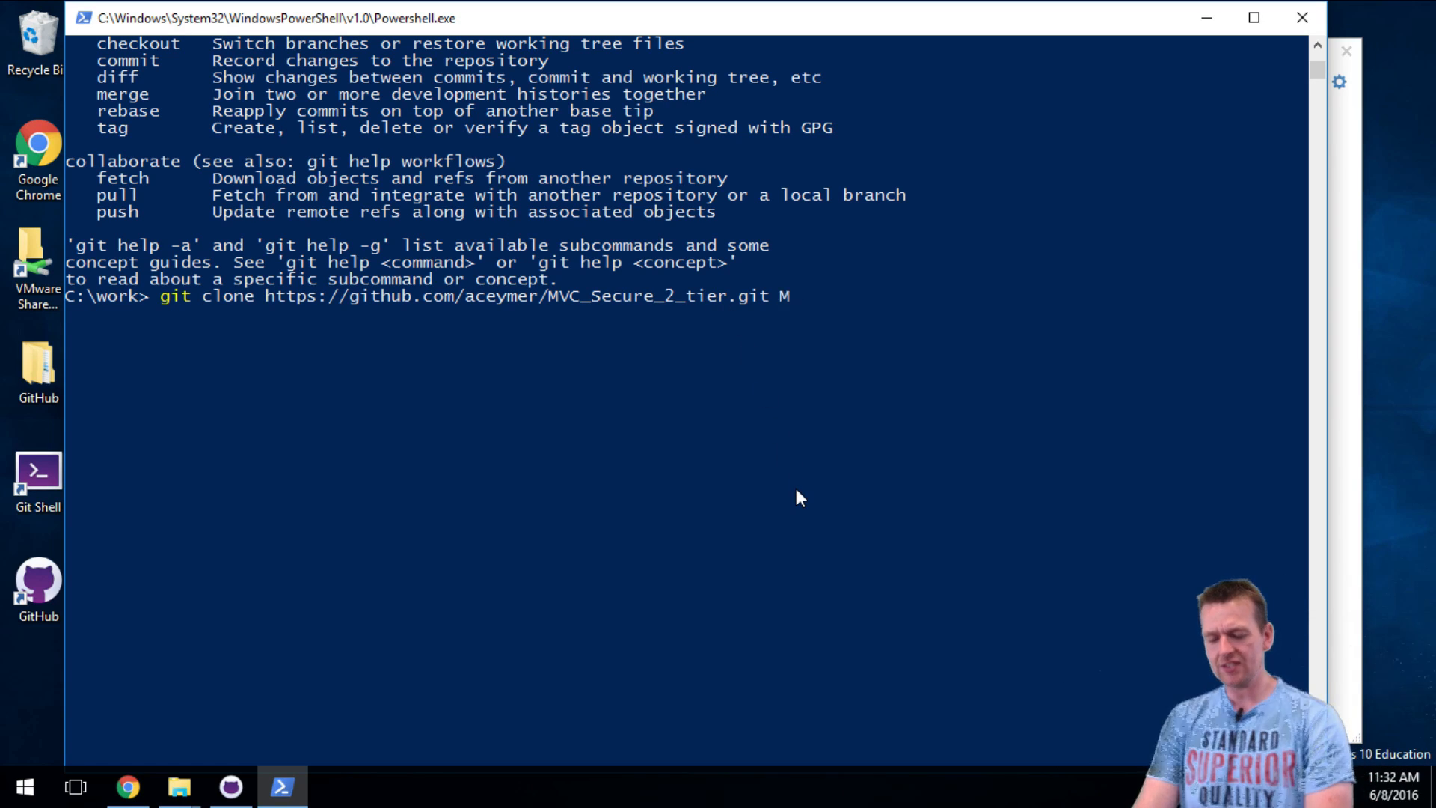
text(VC_)
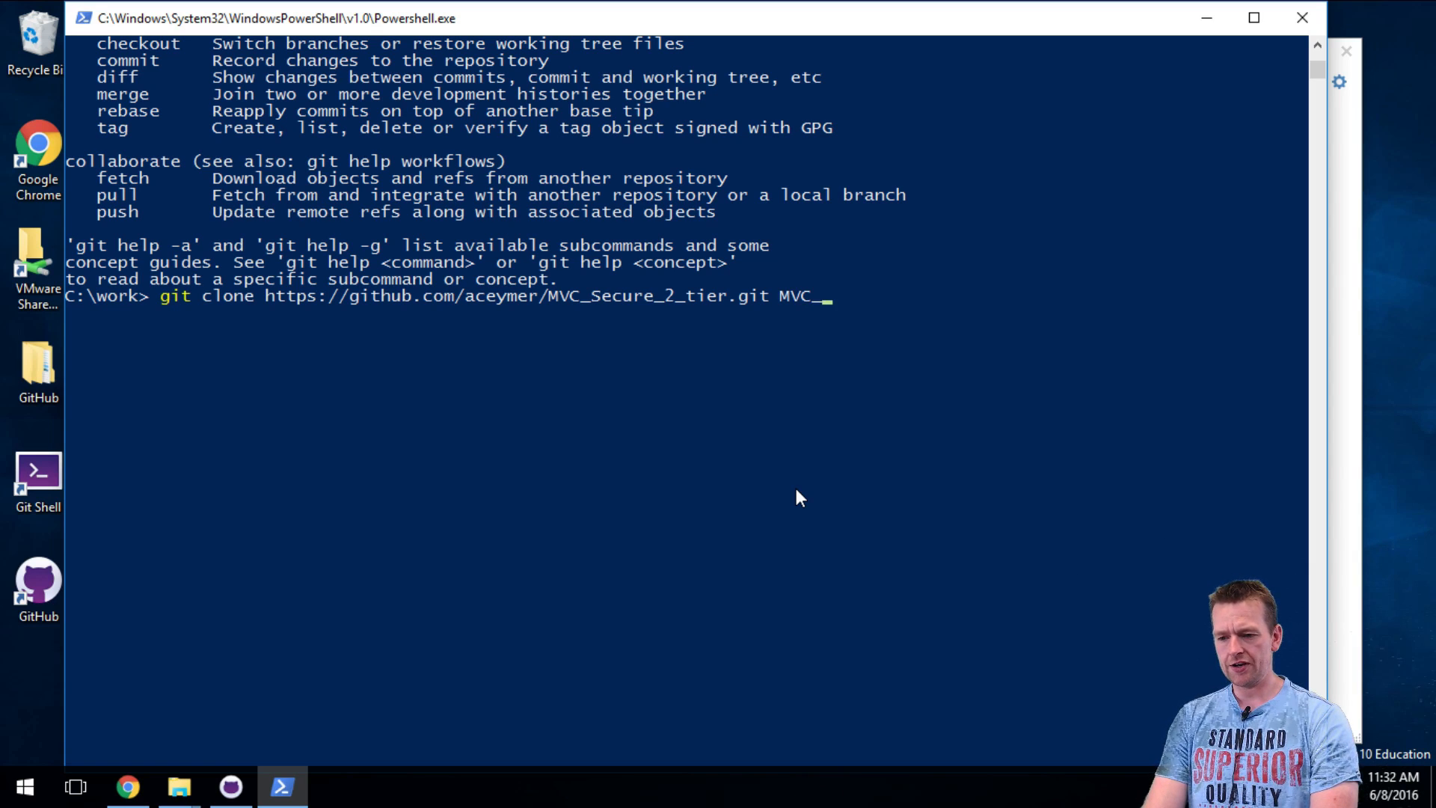
text(Secure)
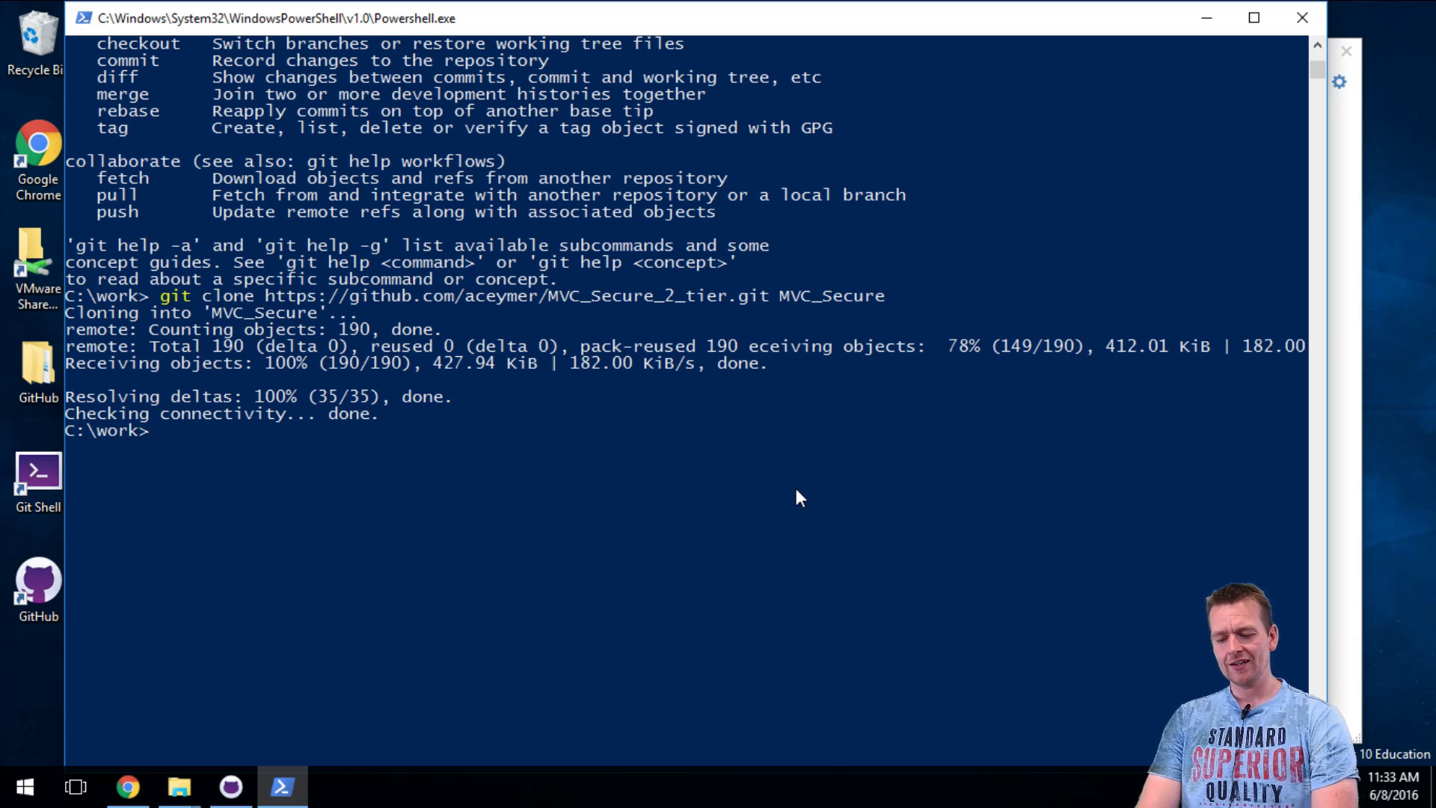
text(dir)
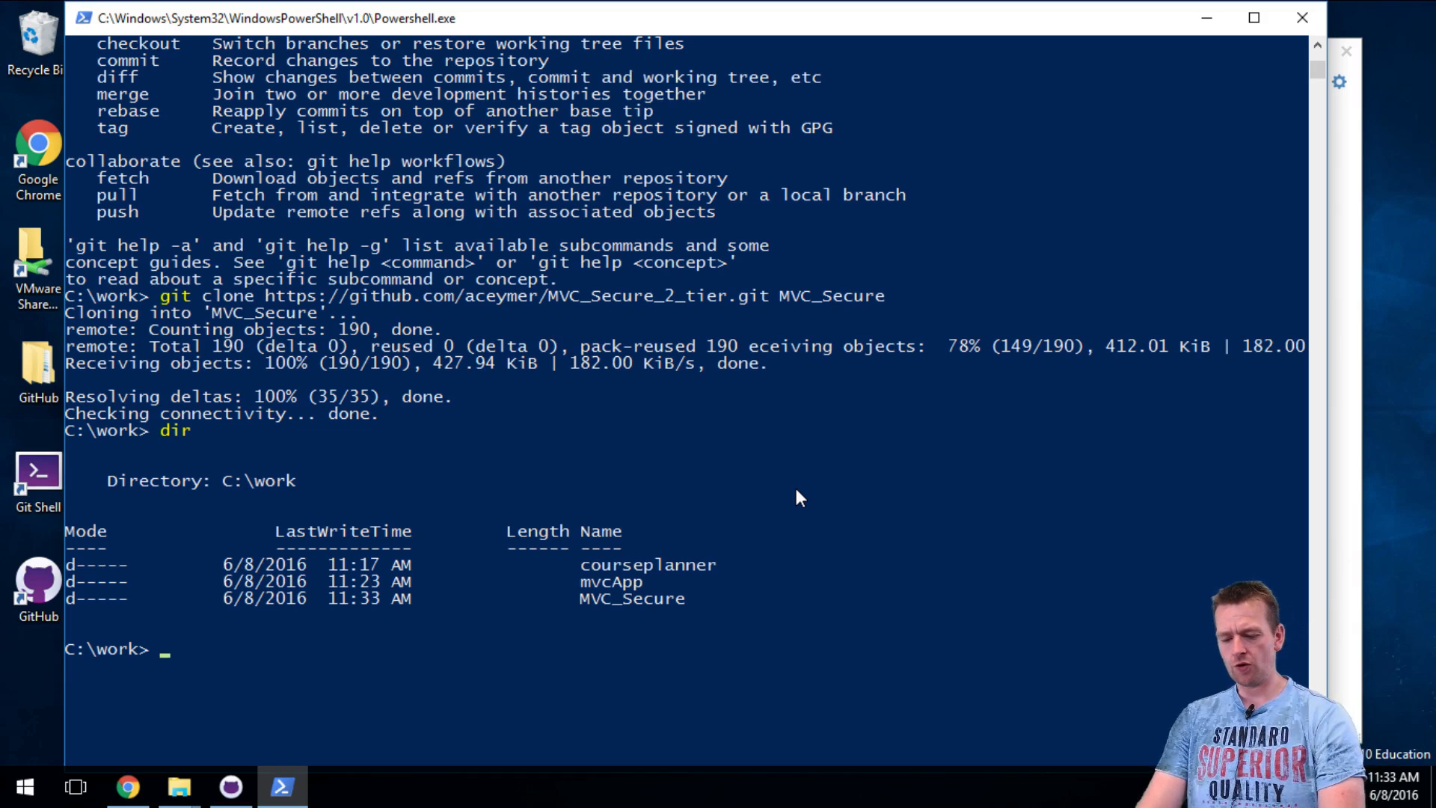
Step: Enter MVC_Secure and list WebApplicationCleint, WebApplicationRestAPI and .gitignore with dir and ls
text(cd .\MVC_Secure\)
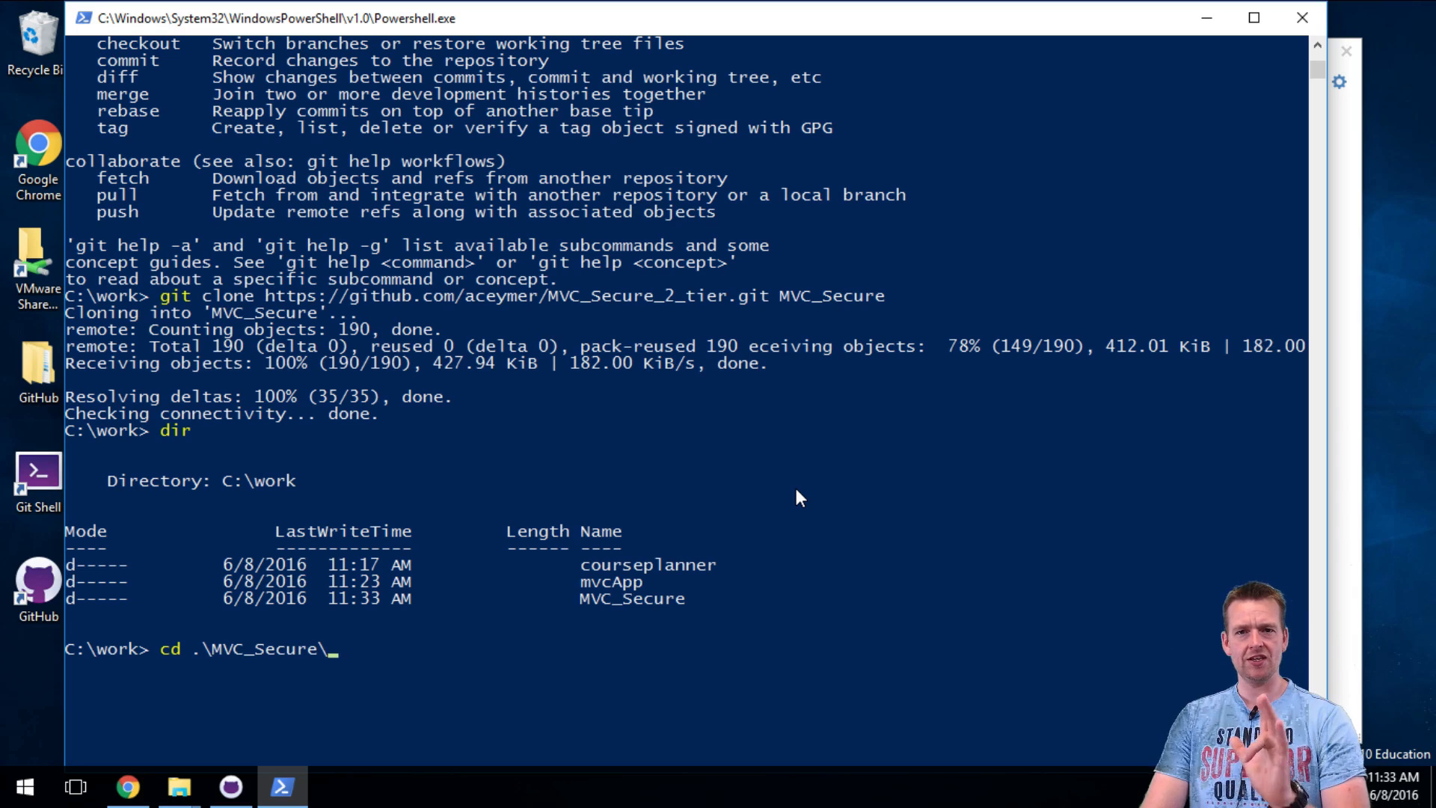
key(Enter)
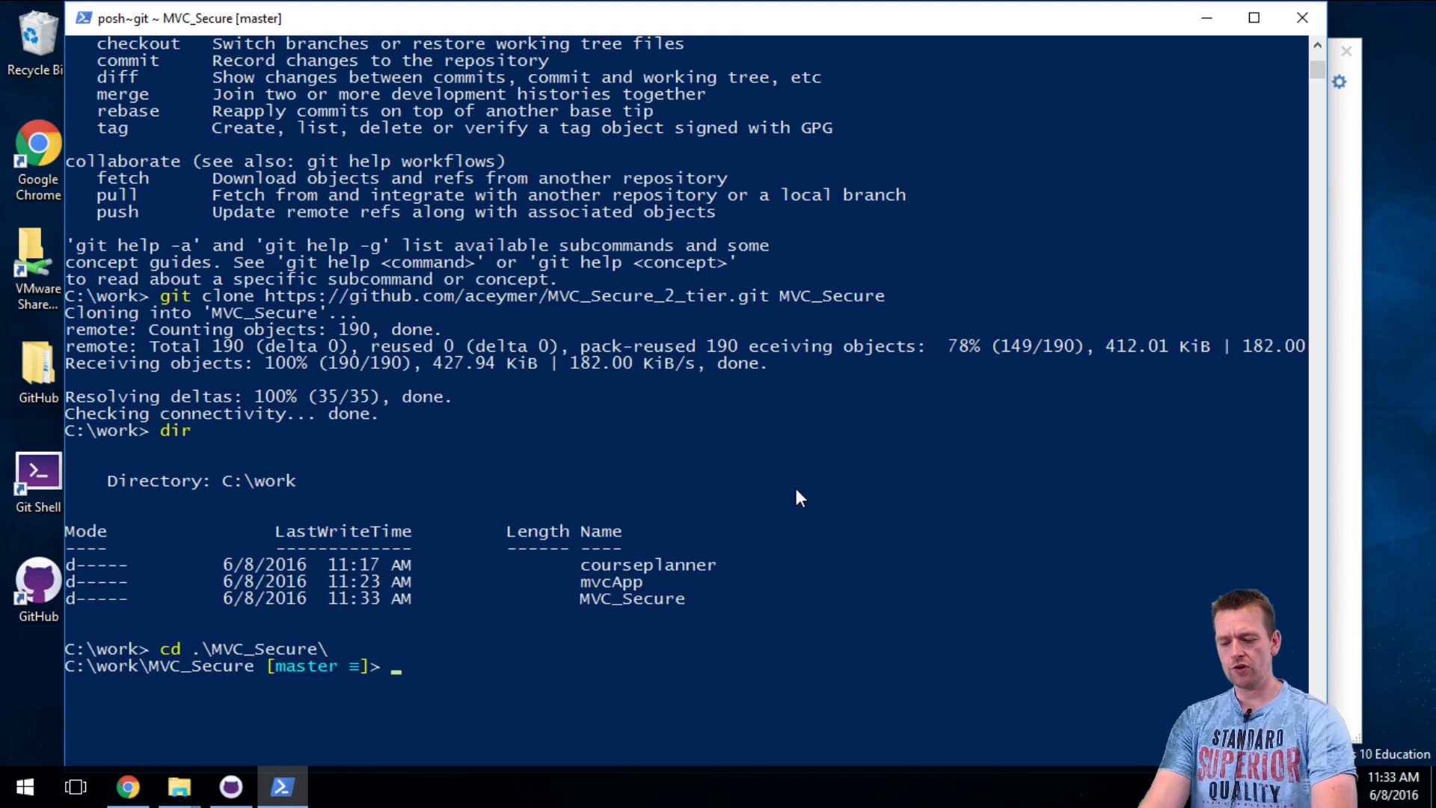
text(dir)
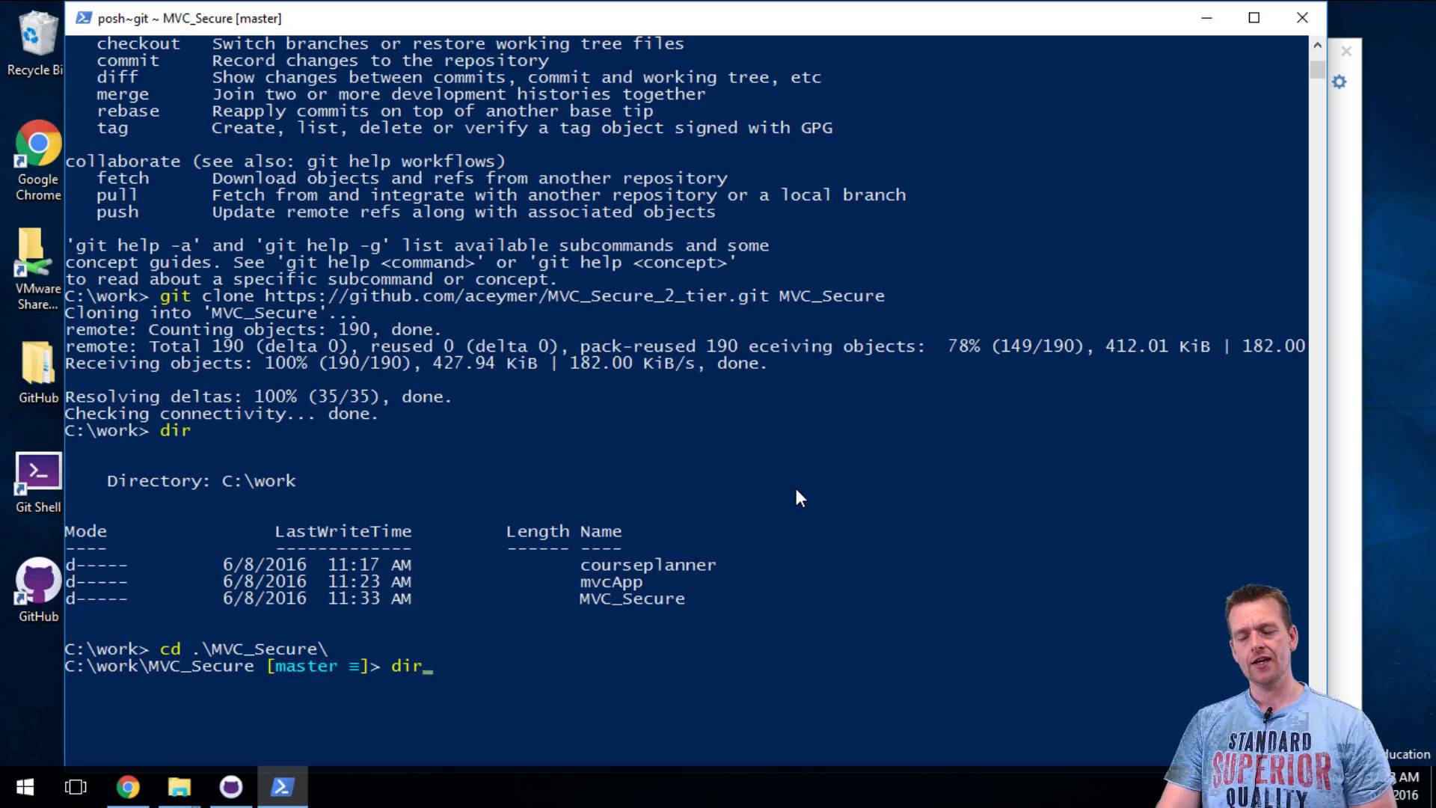
text(ls)
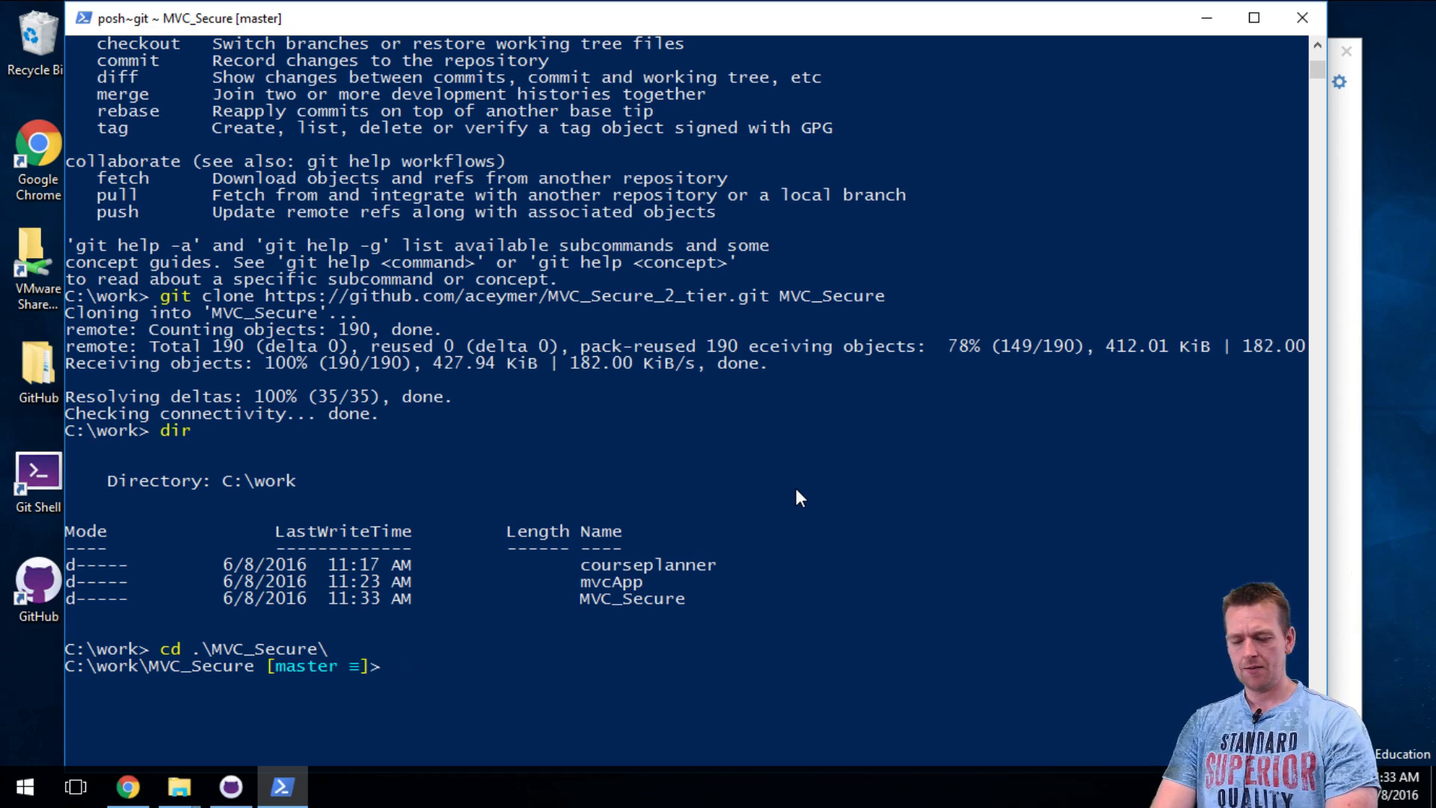
text(ls)
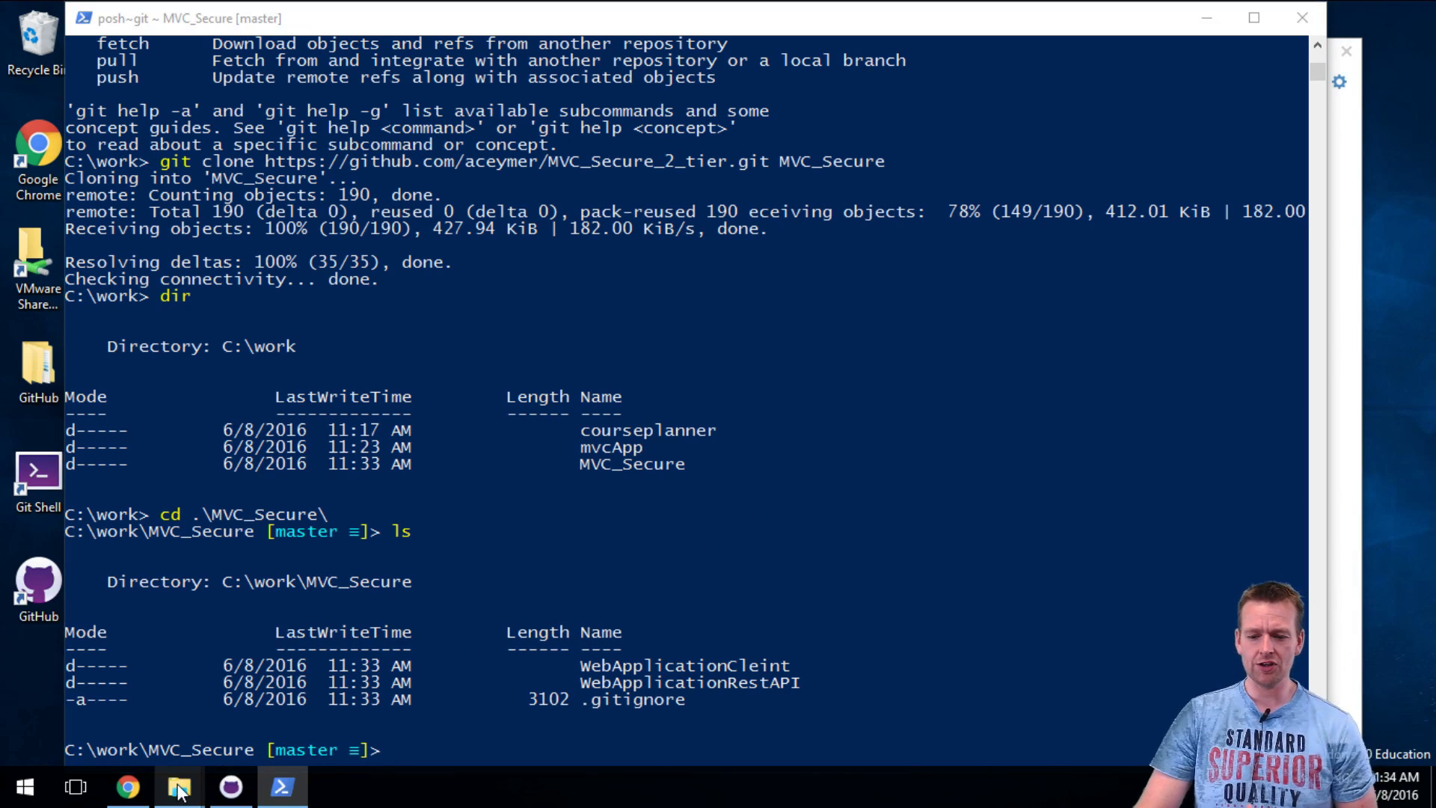
Step: Open C:\work\MVC_Secure in File Explorer and point out its .git folder
click(178, 786)
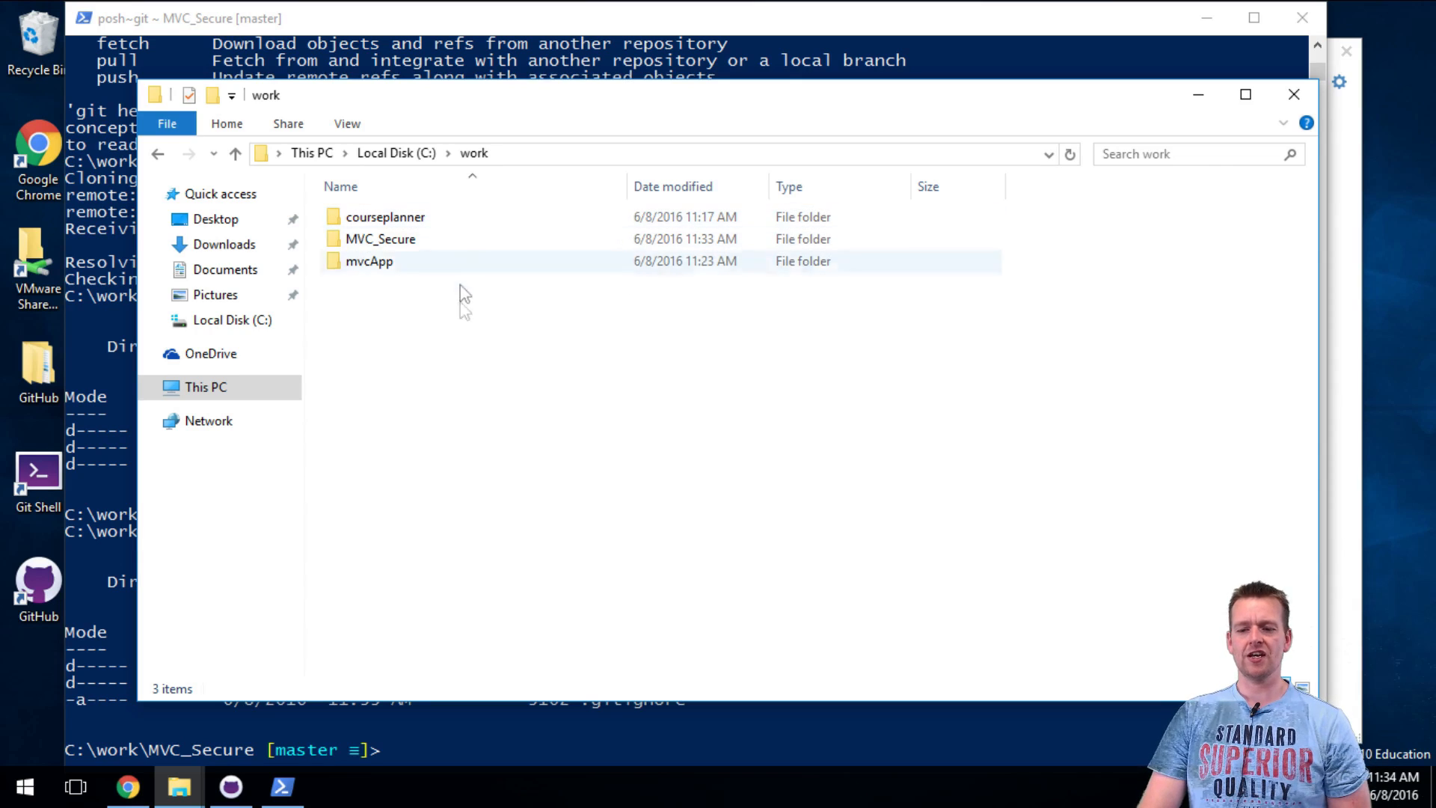
click(380, 239)
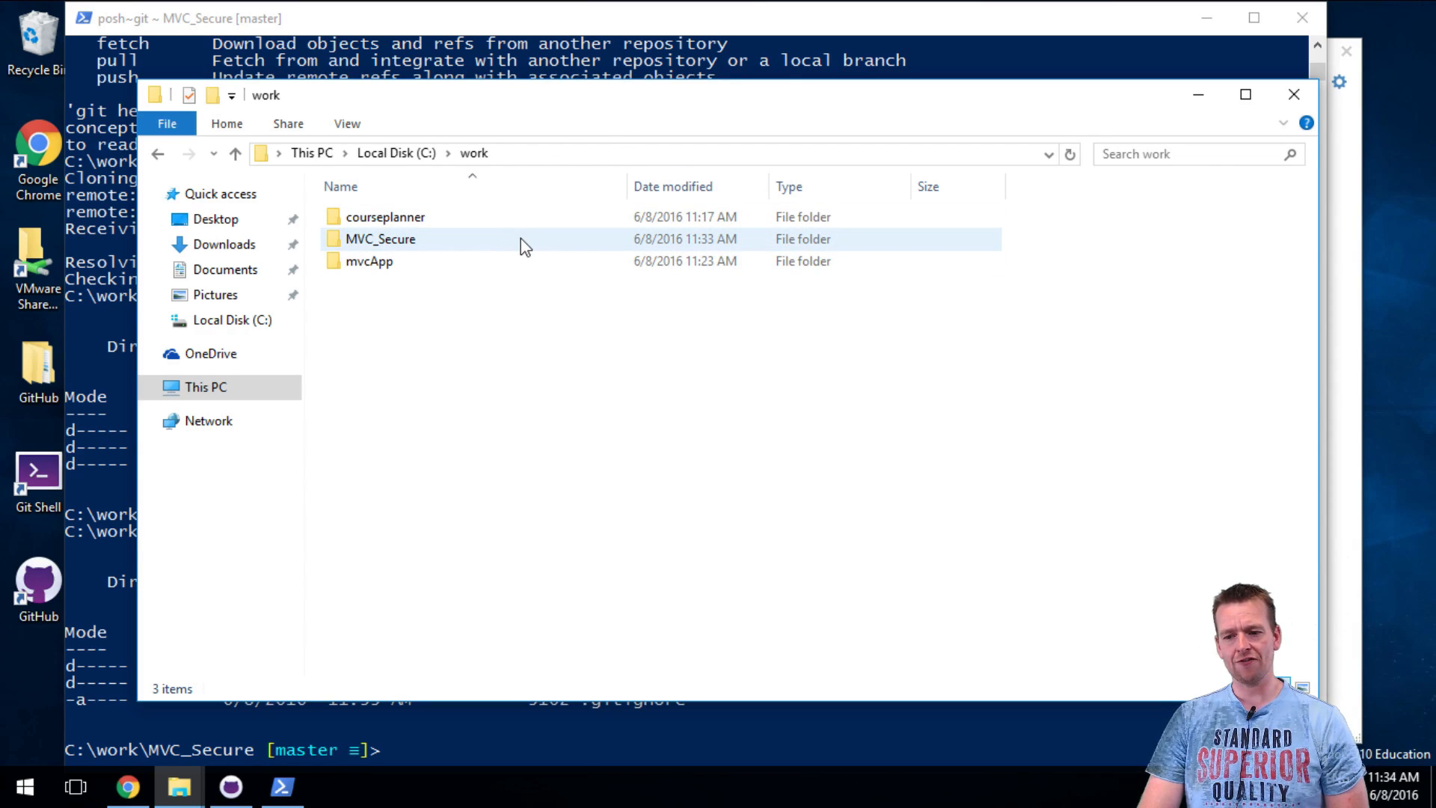
double_click(380, 239)
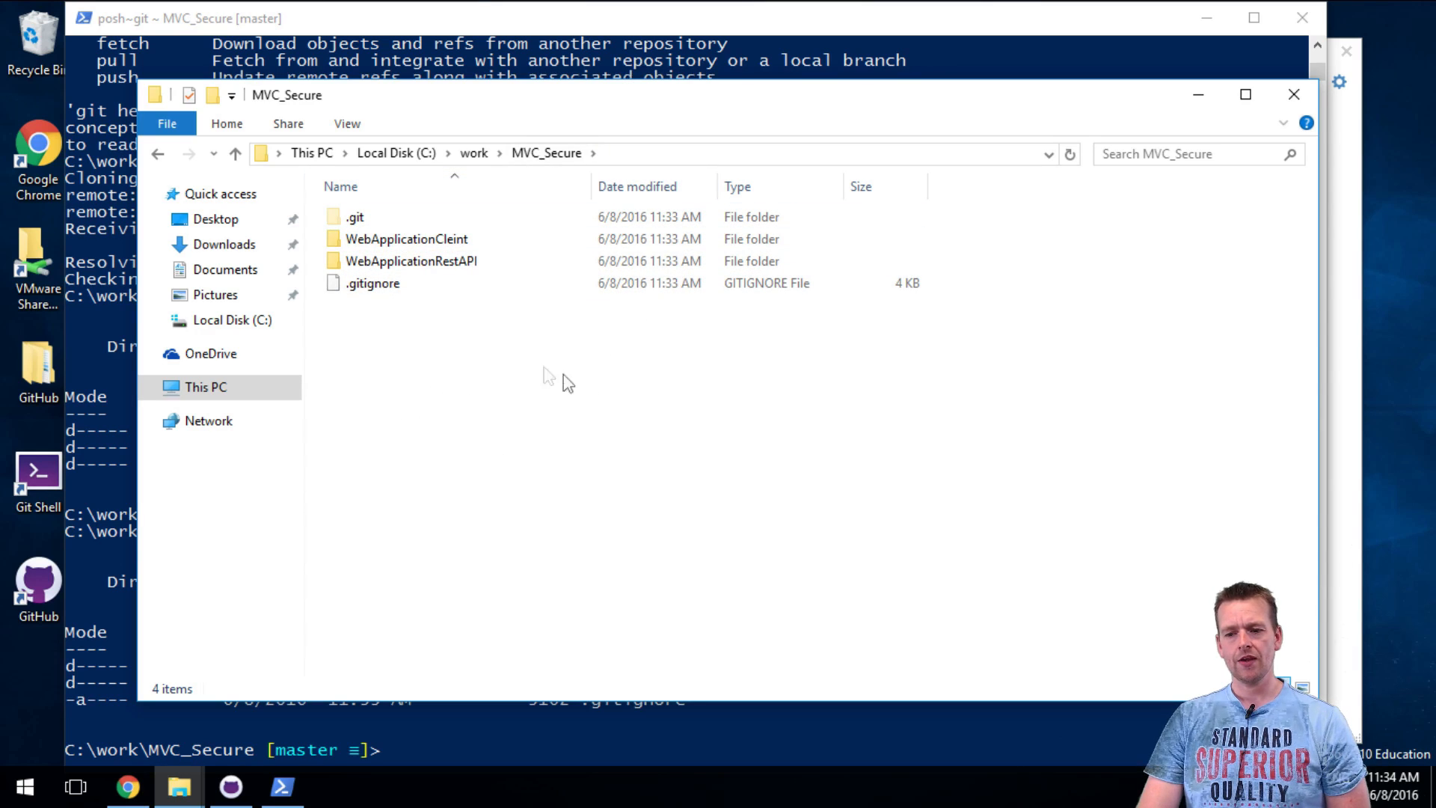
click(356, 217)
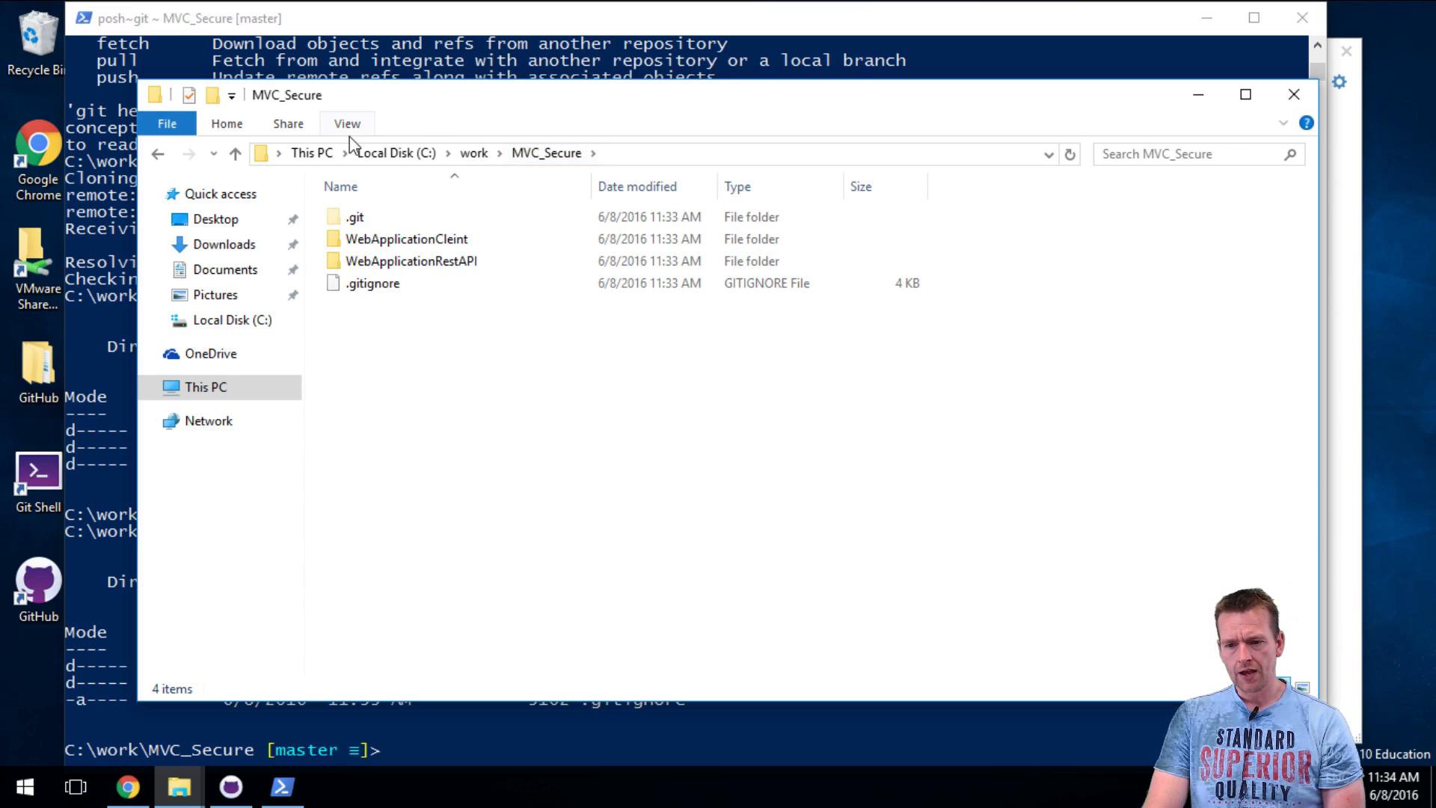
click(356, 217)
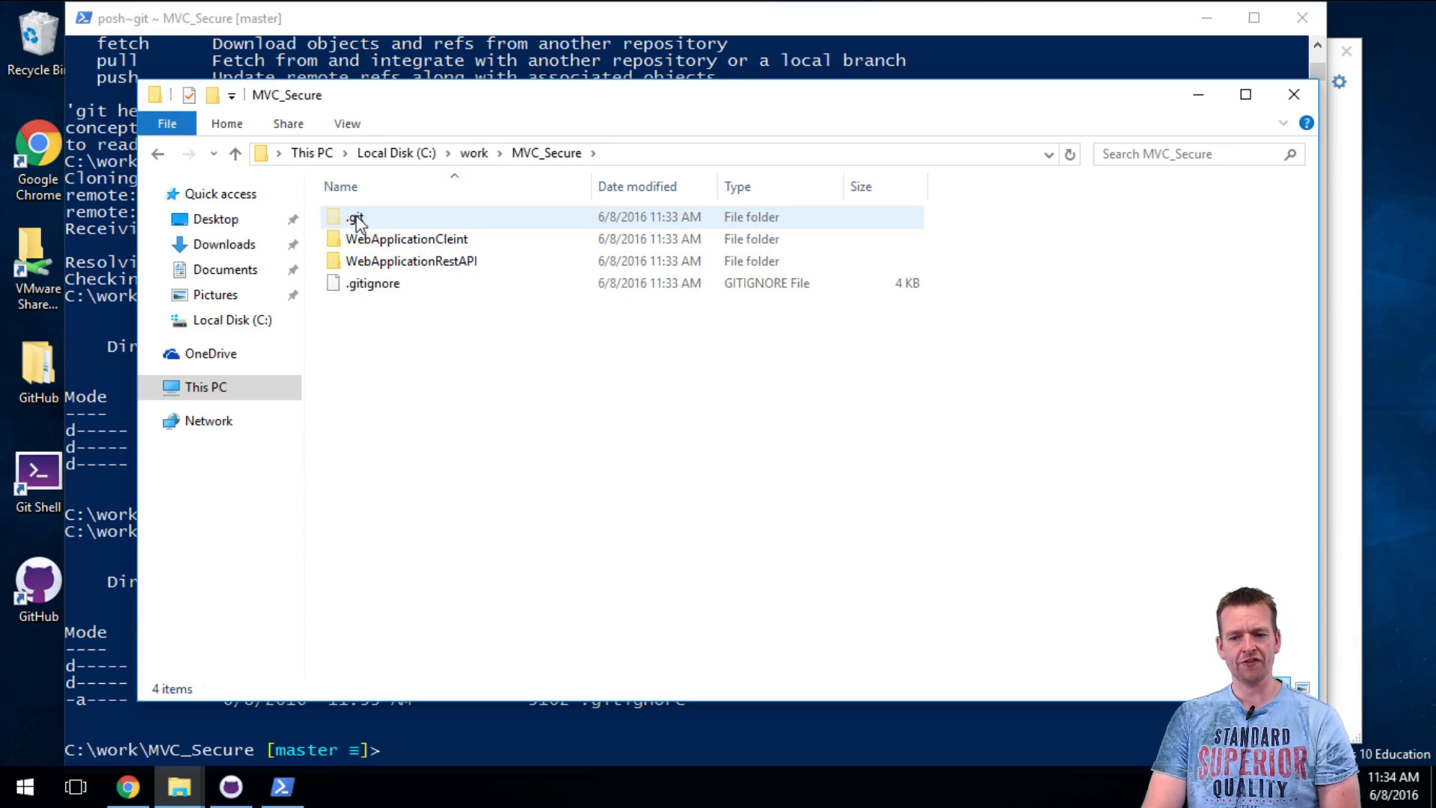
click(346, 123)
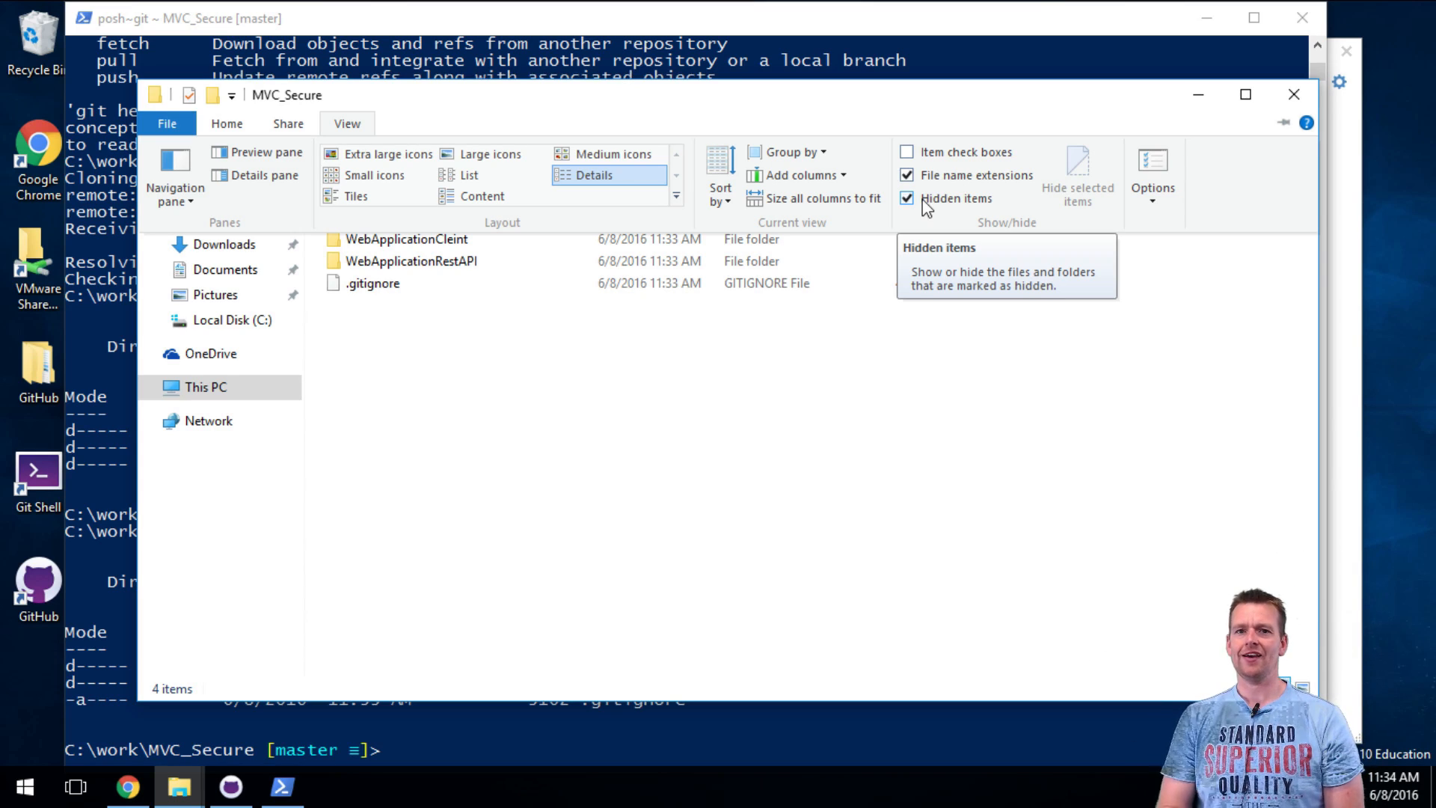
mouse_move(955, 204)
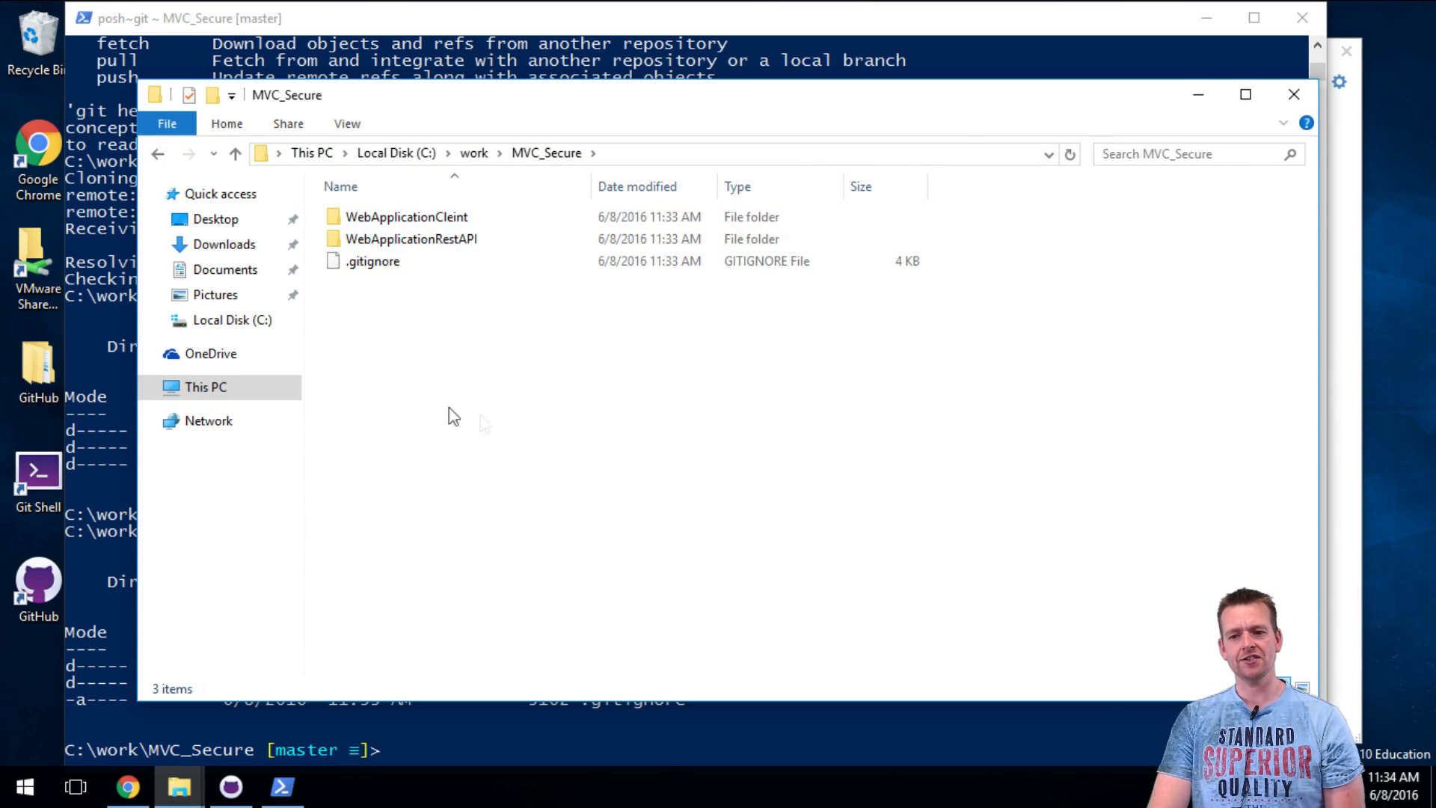
click(347, 123)
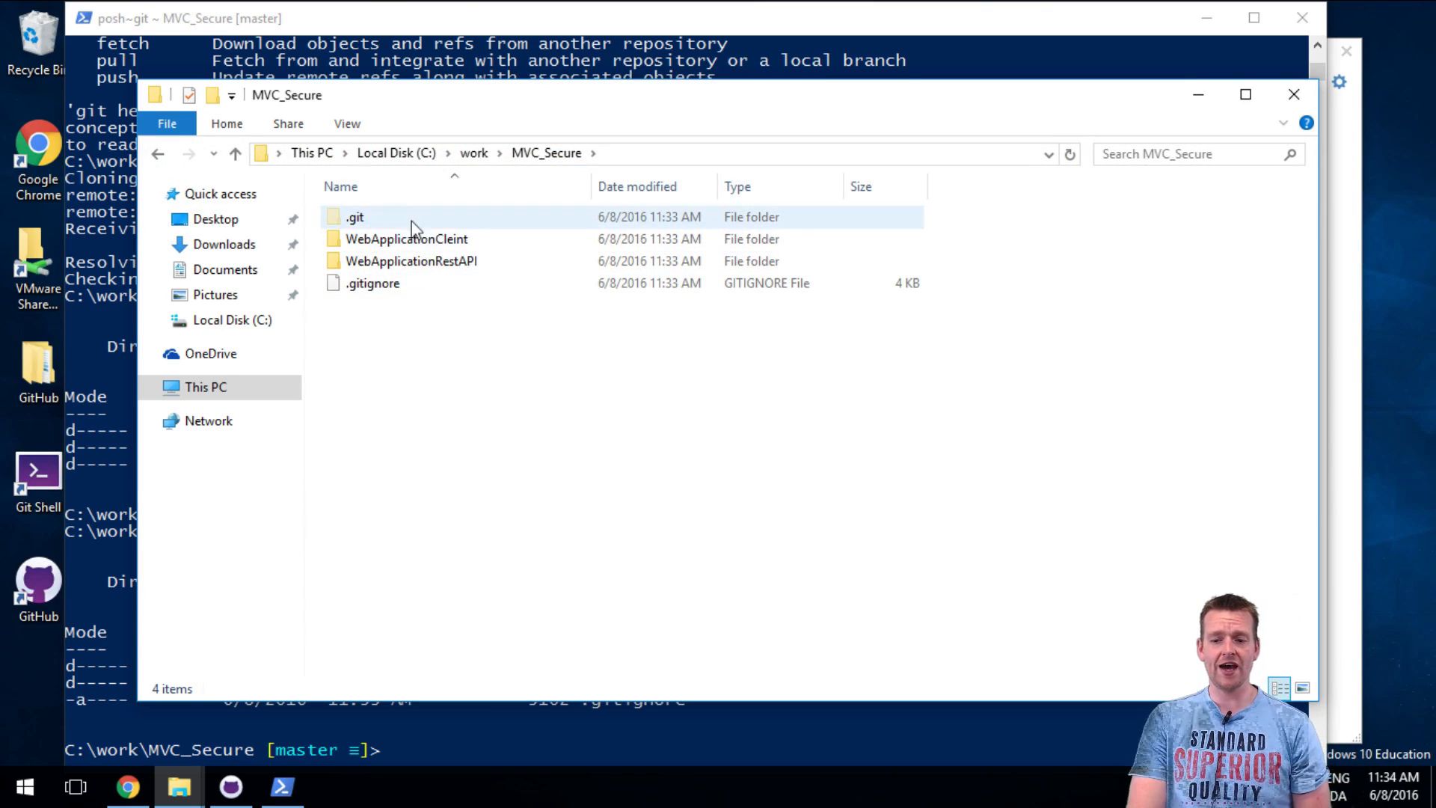
click(502, 499)
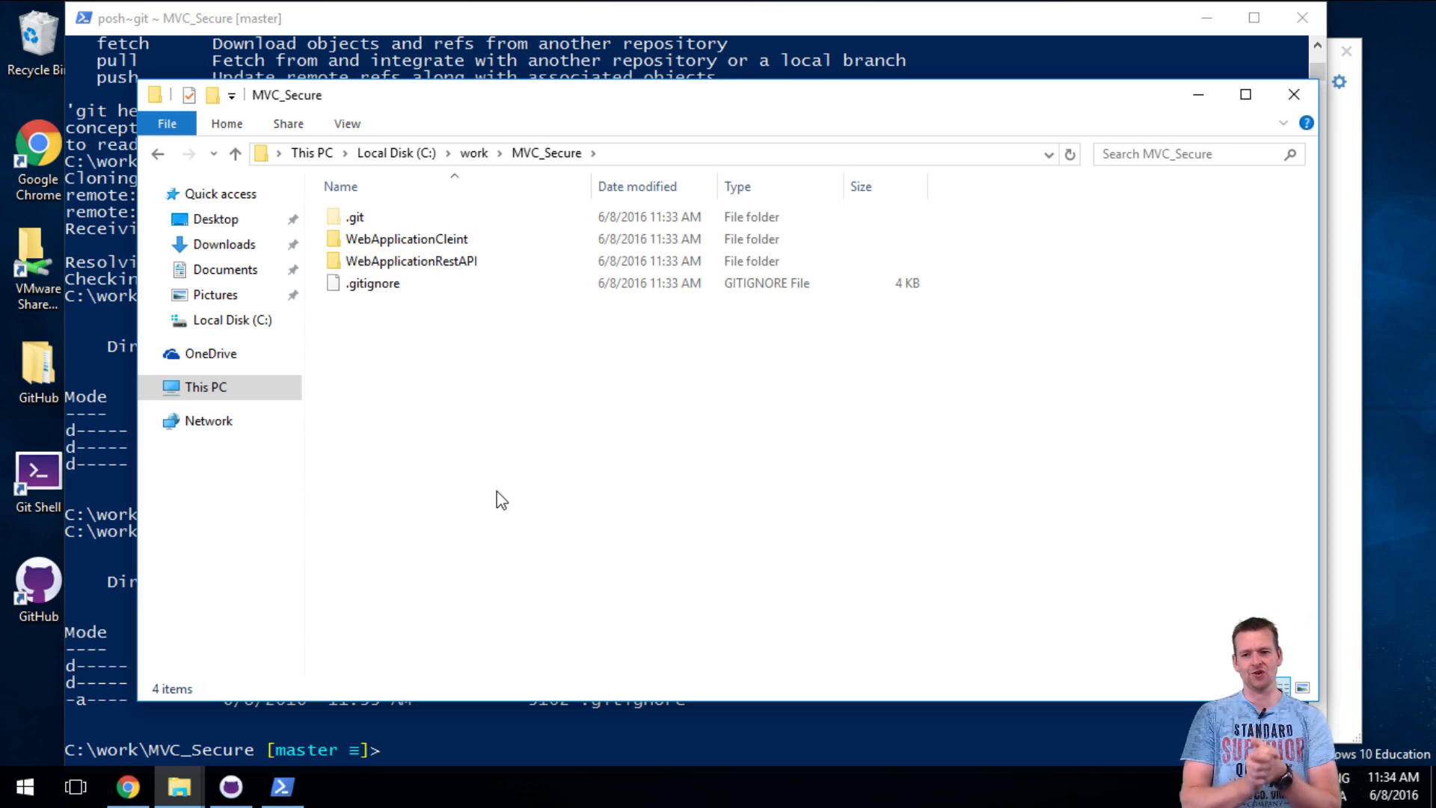